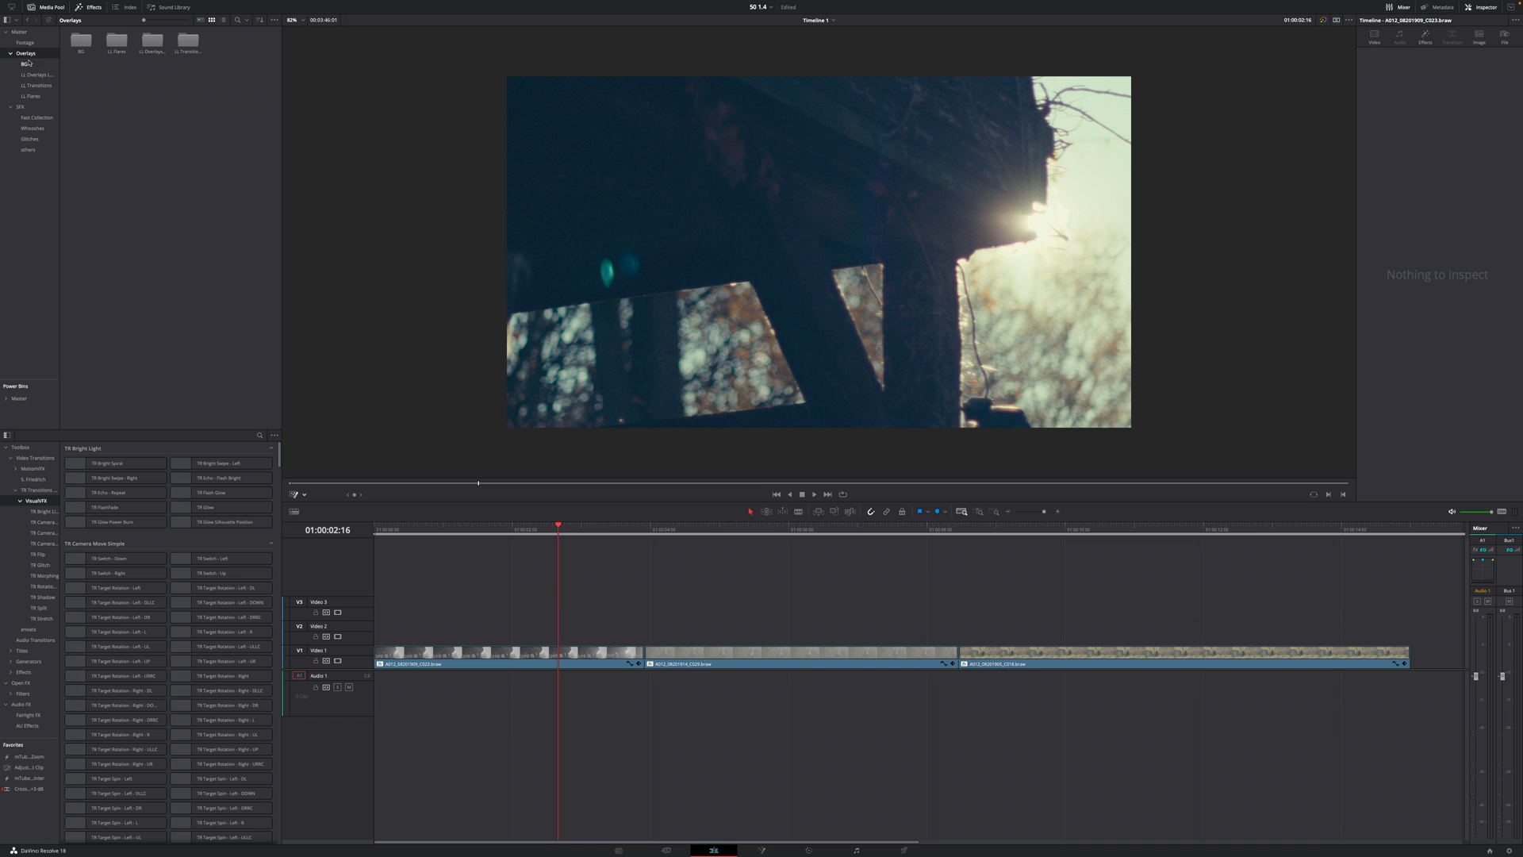
# - Browse the LL Overlays Long and LL Flares bins, ending in the VFX others bin
pyautogui.click(36, 74)
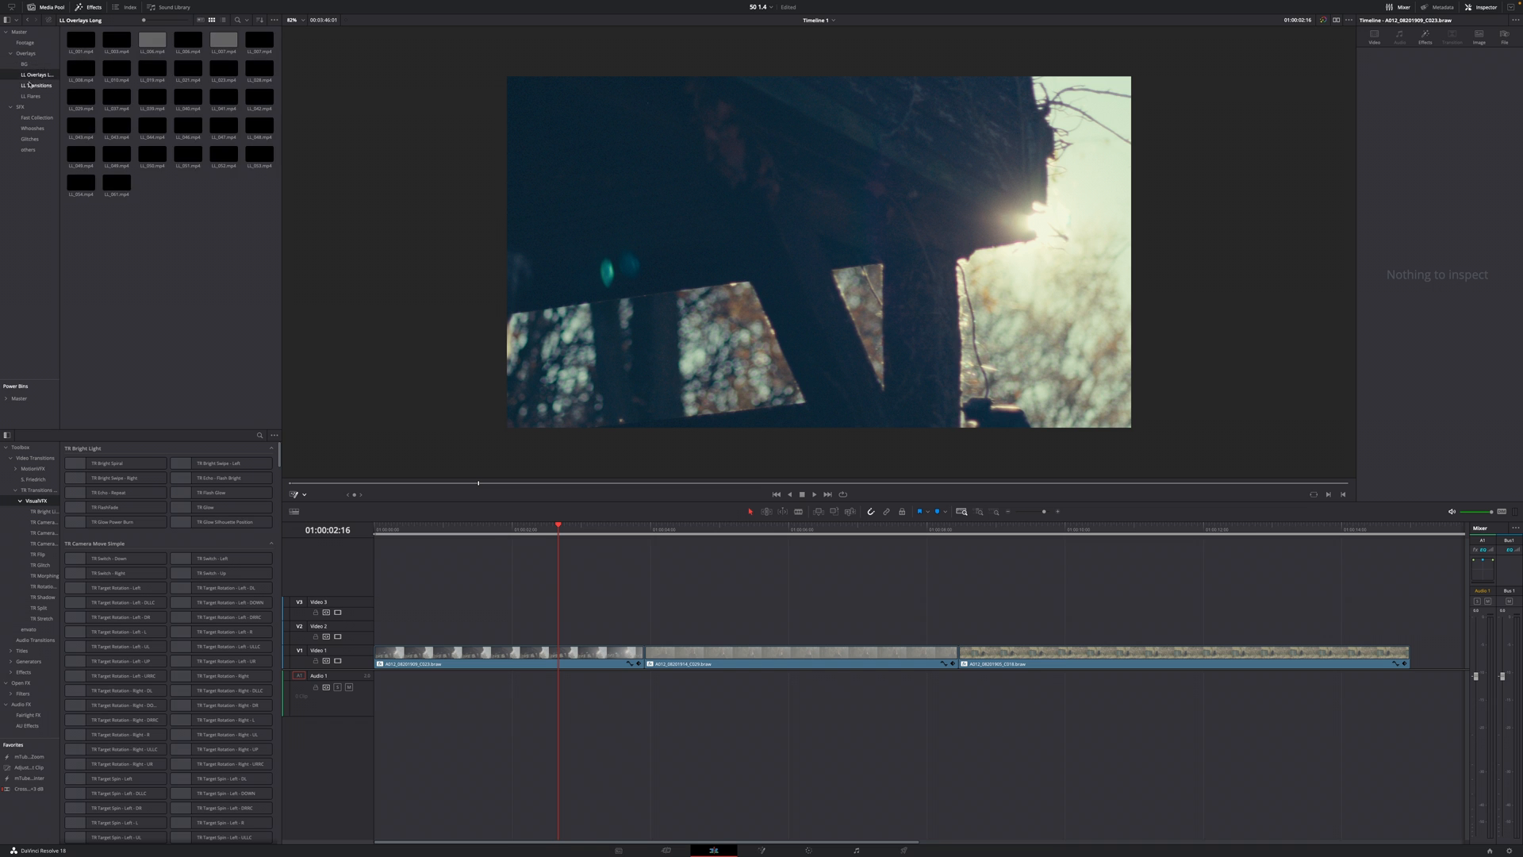
pyautogui.click(30, 97)
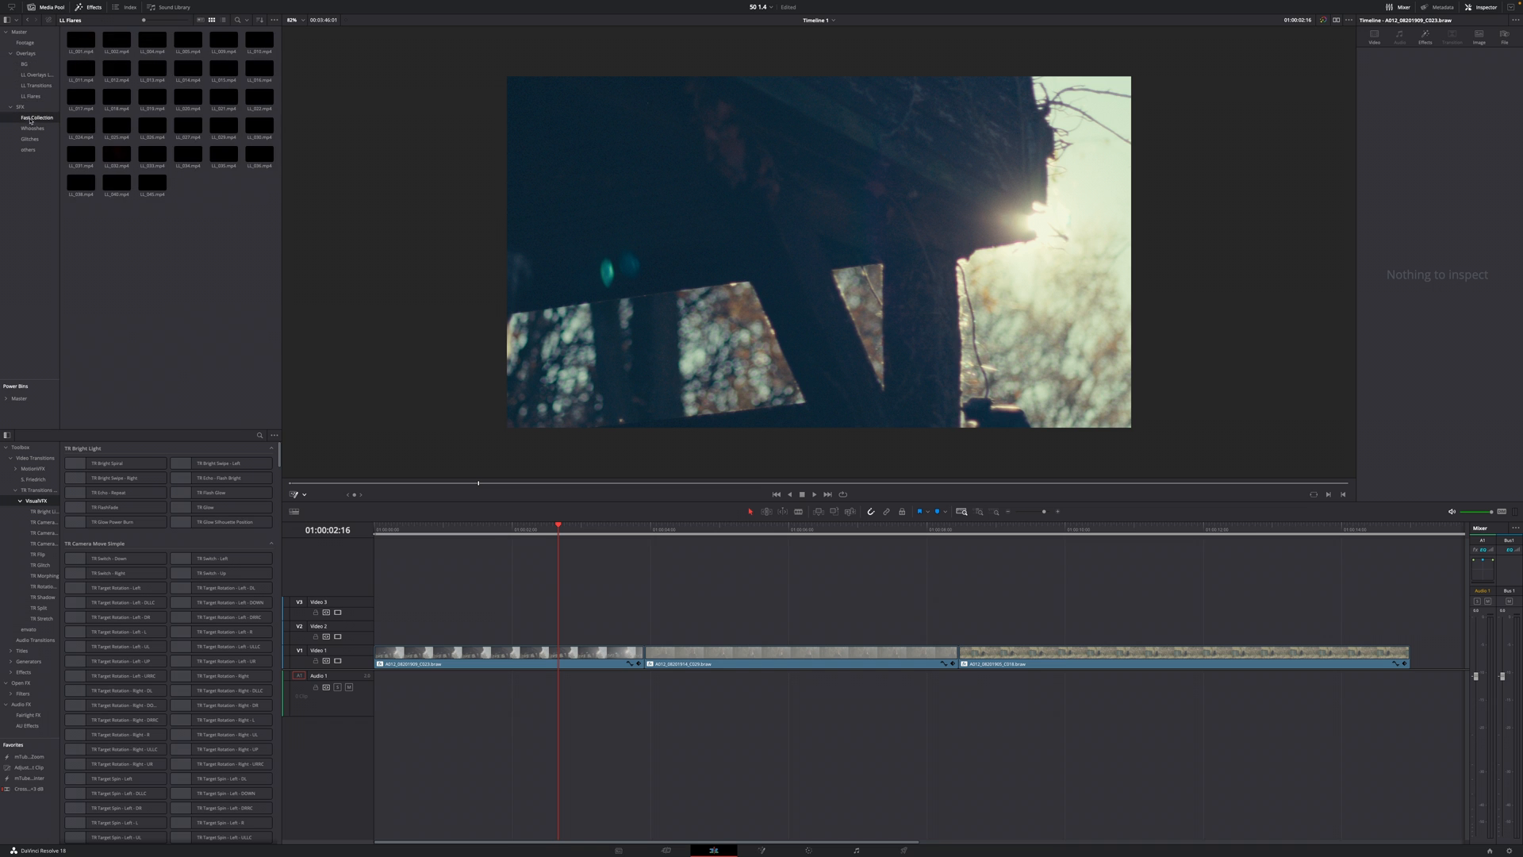
pyautogui.click(29, 151)
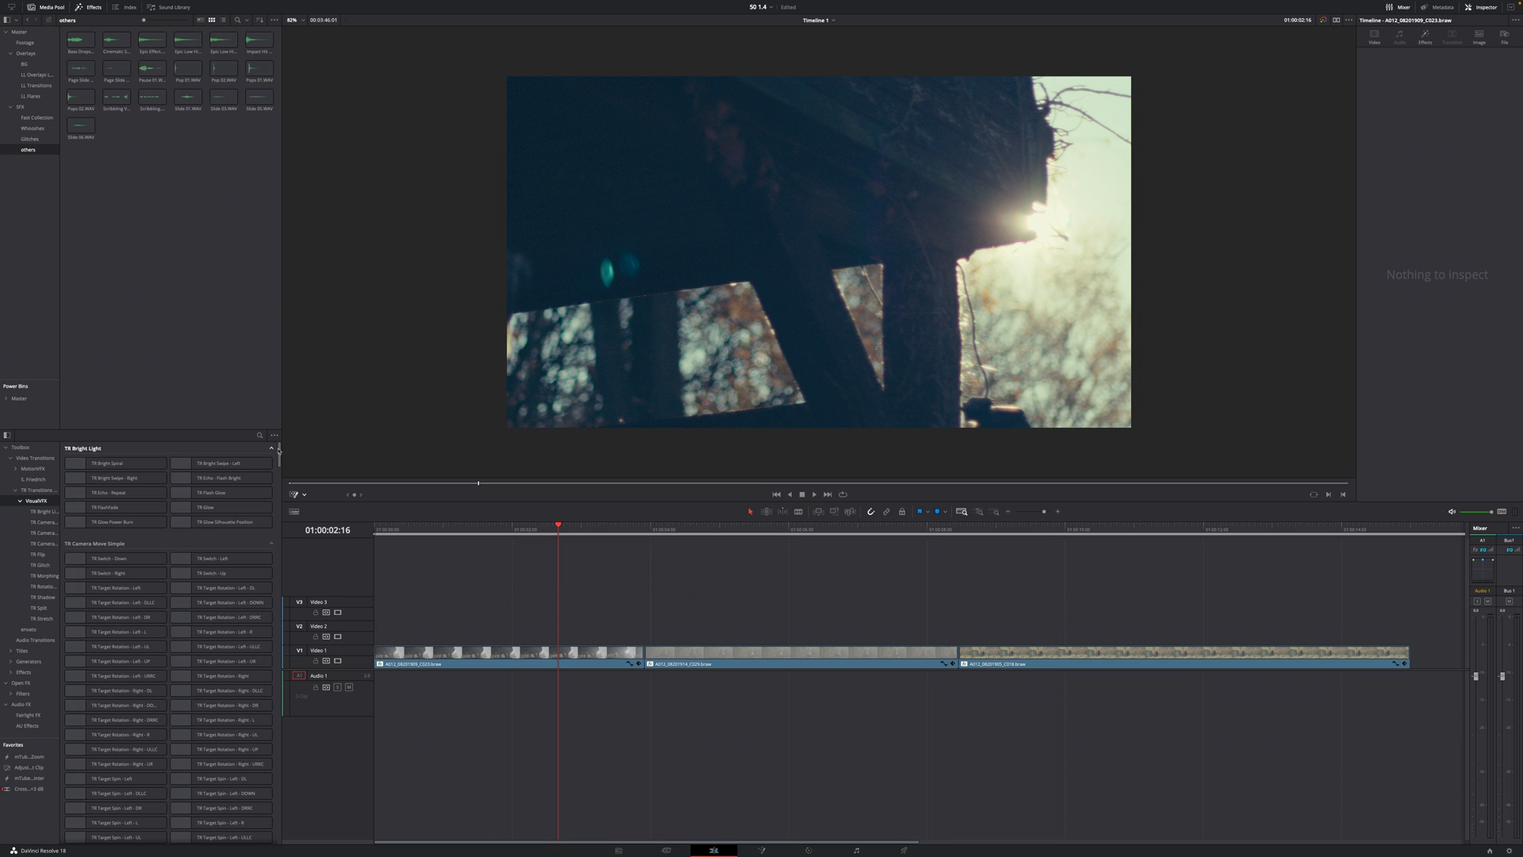
pyautogui.scroll(-3)
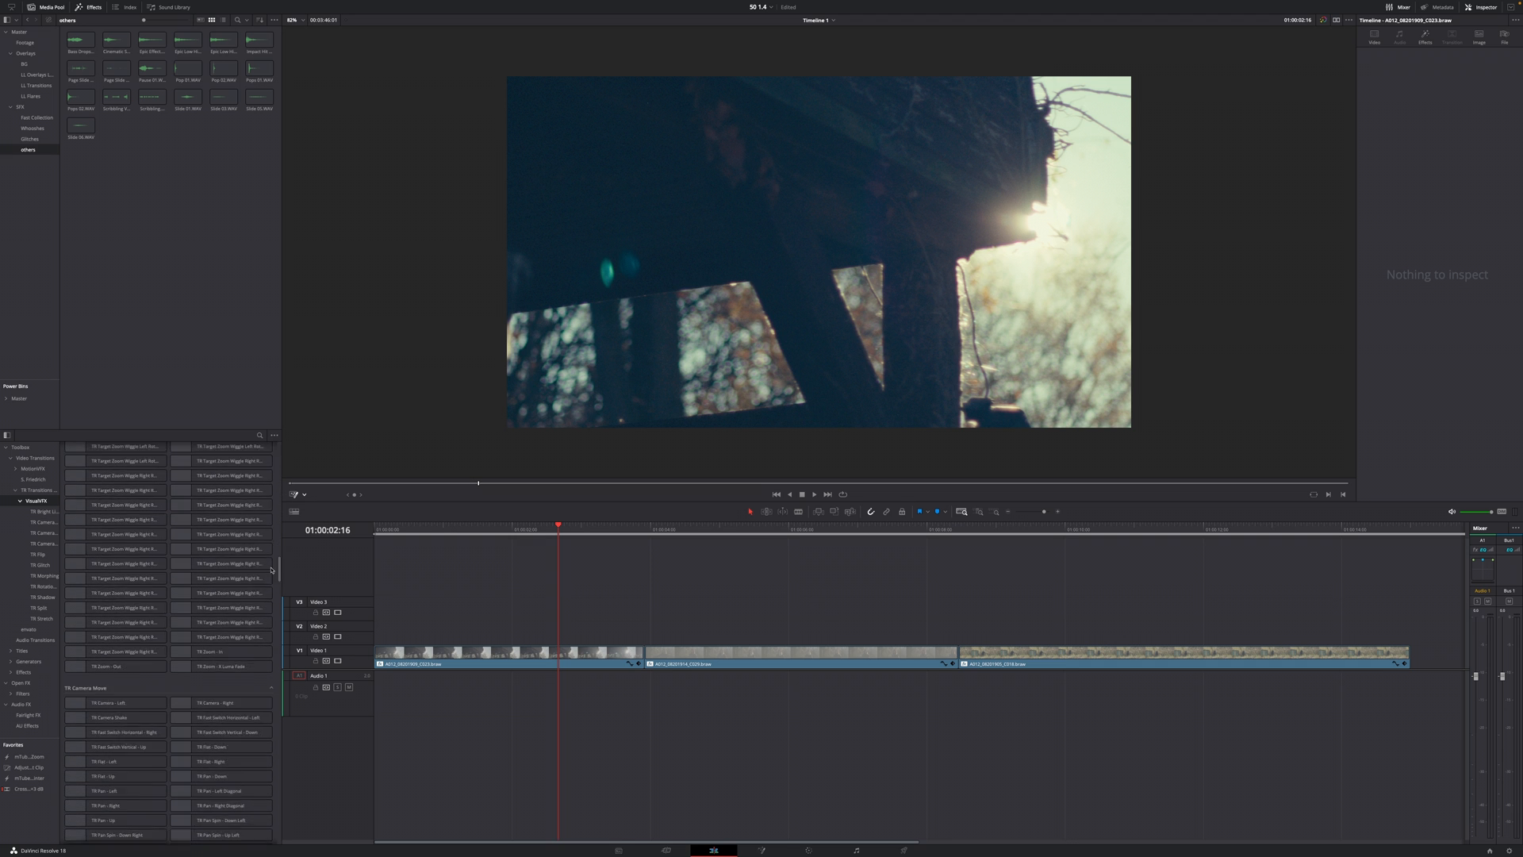
pyautogui.scroll(-3)
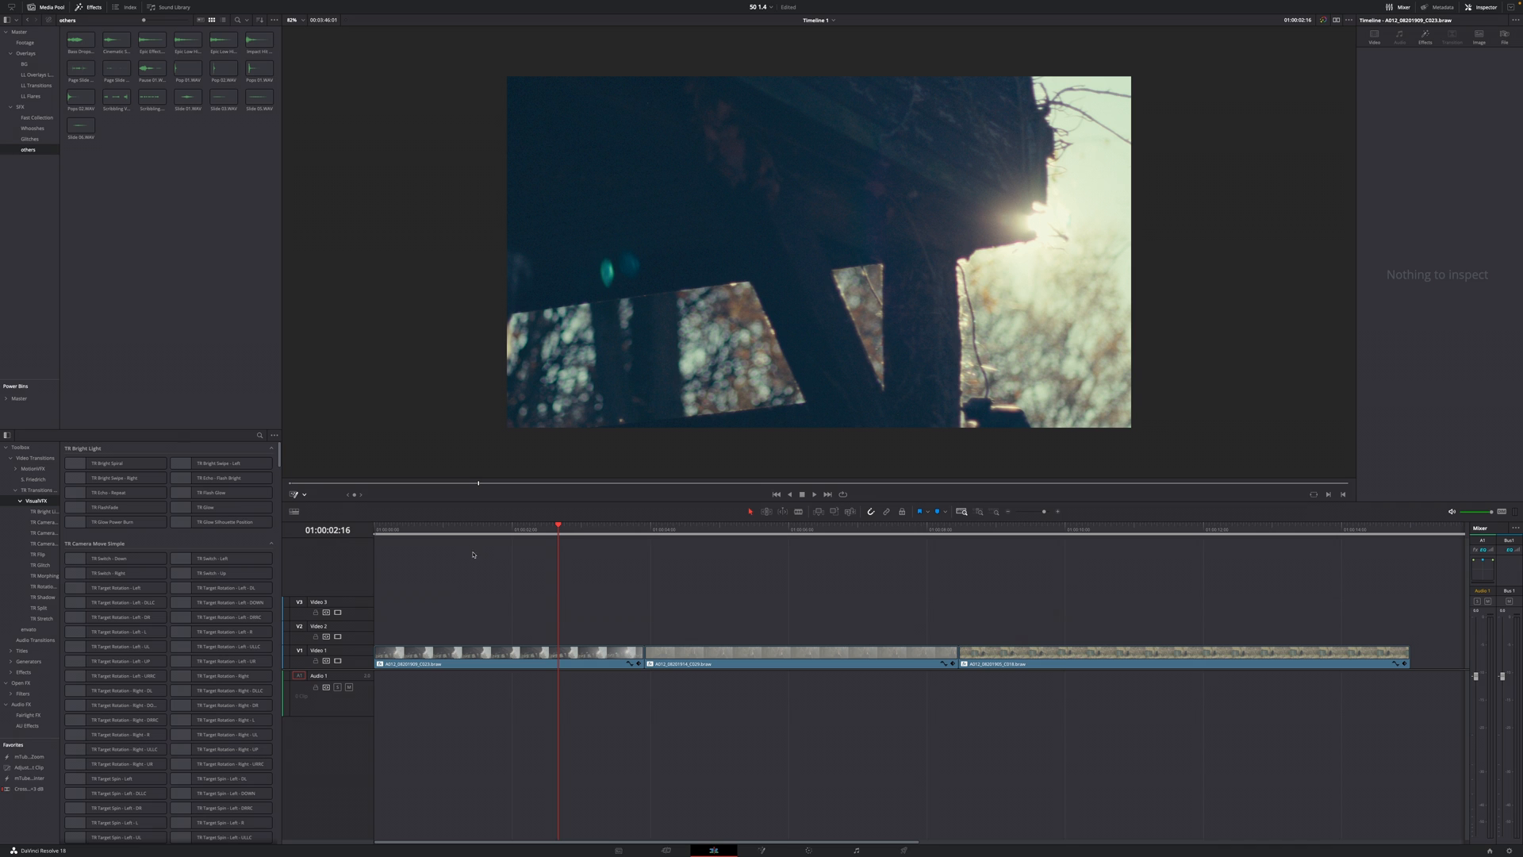
pyautogui.moveTo(707, 531)
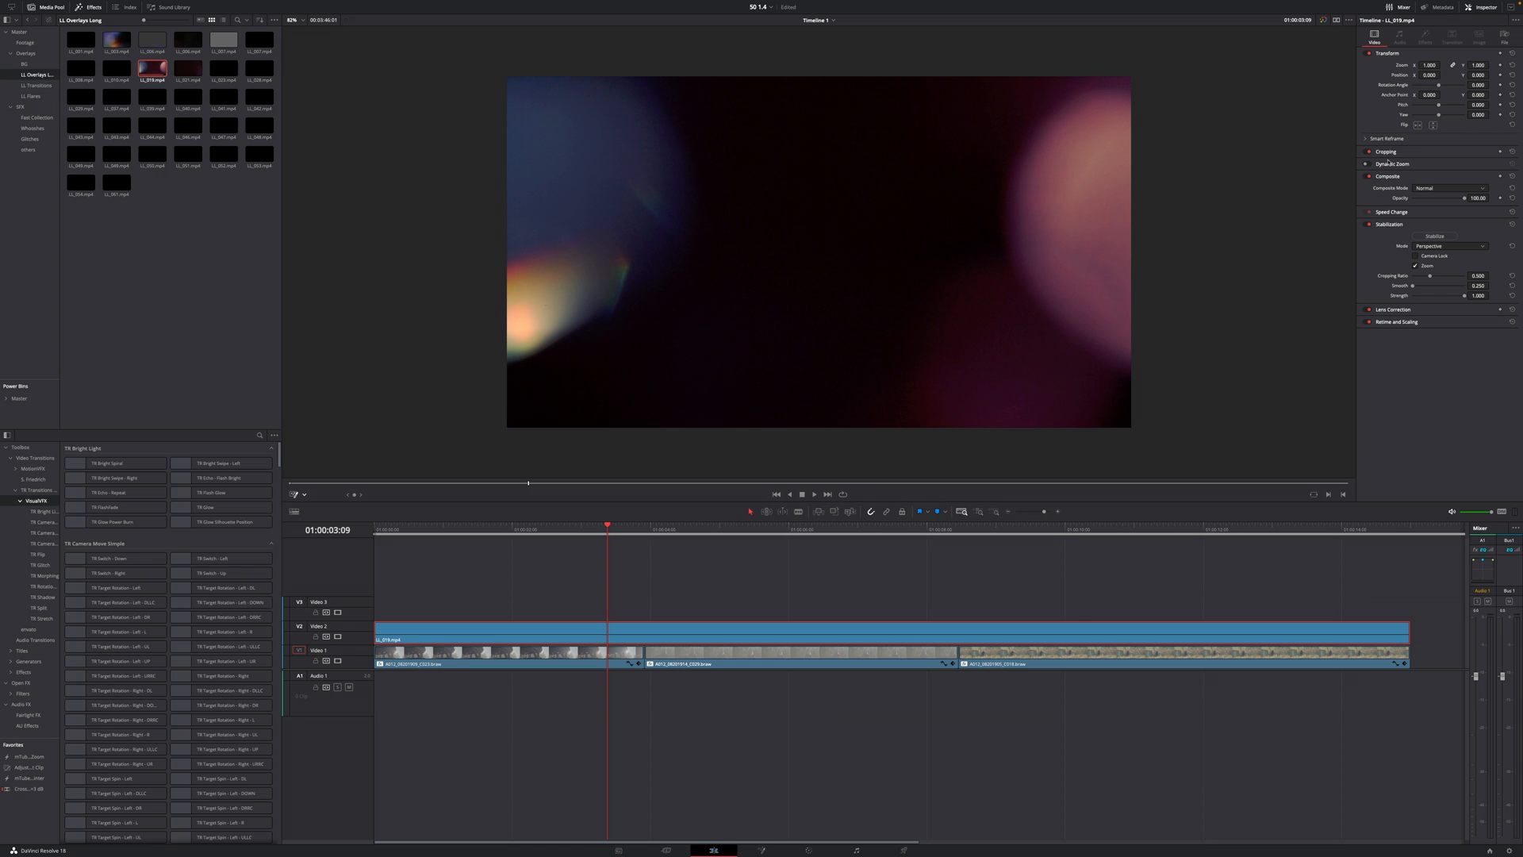
# - Blend the light leak on Video 2 with Screen composite mode and lower its opacity
pyautogui.click(1447, 188)
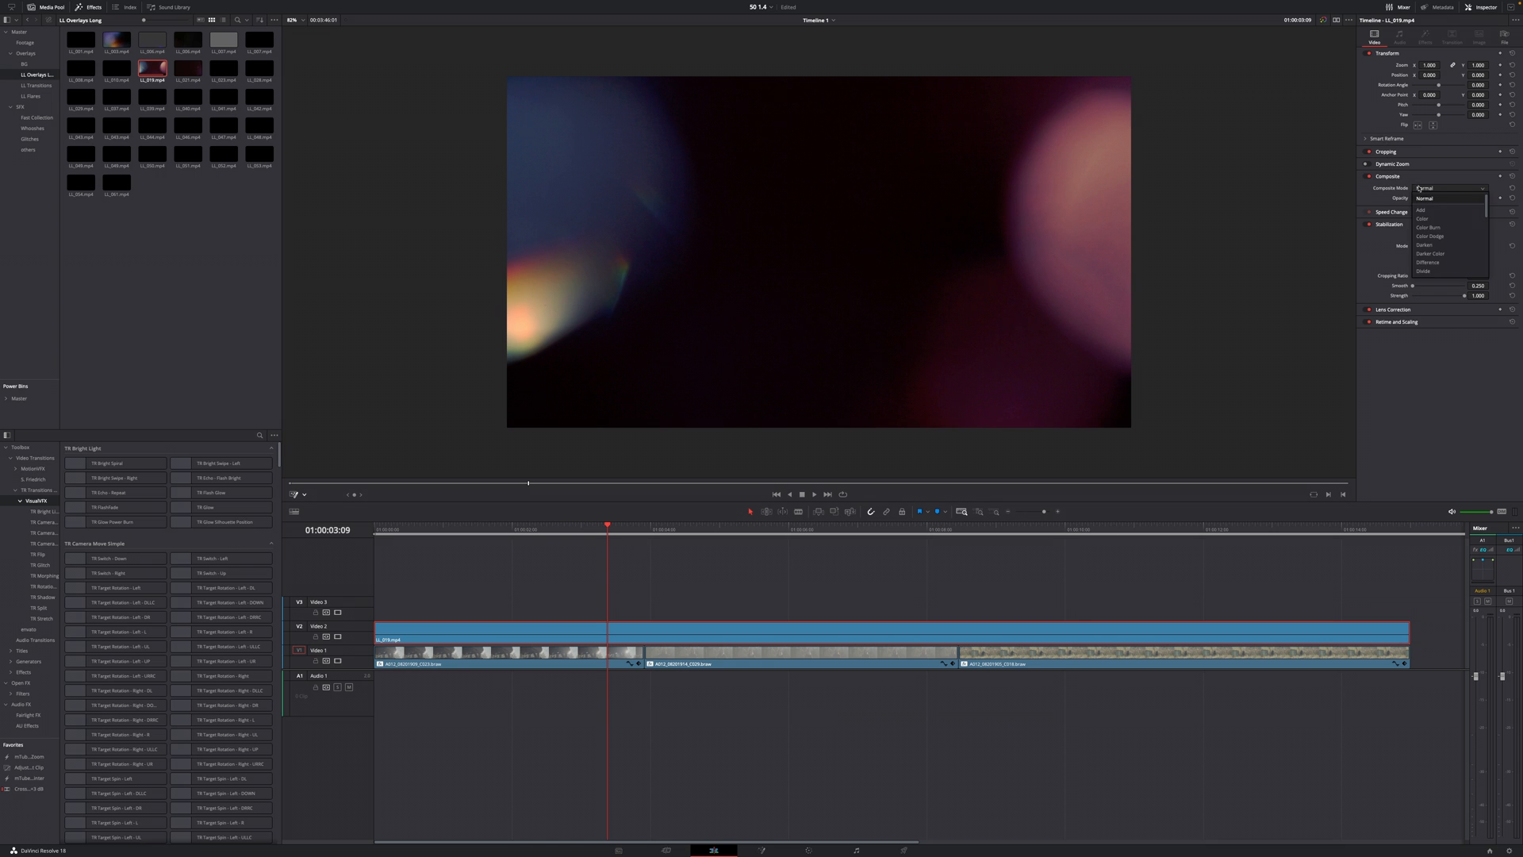
pyautogui.click(1427, 244)
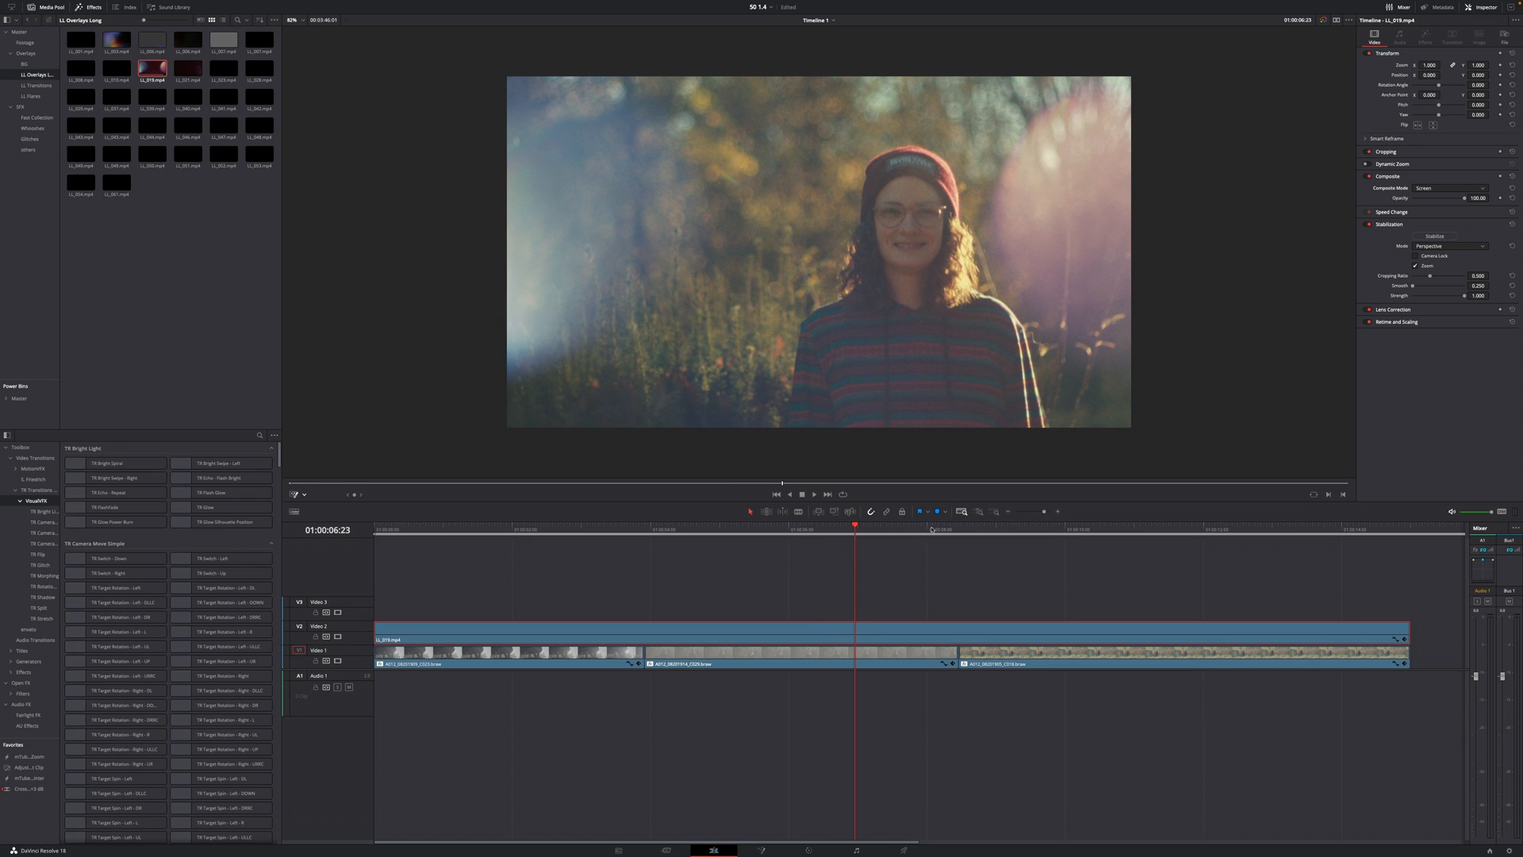
pyautogui.moveTo(1085, 305)
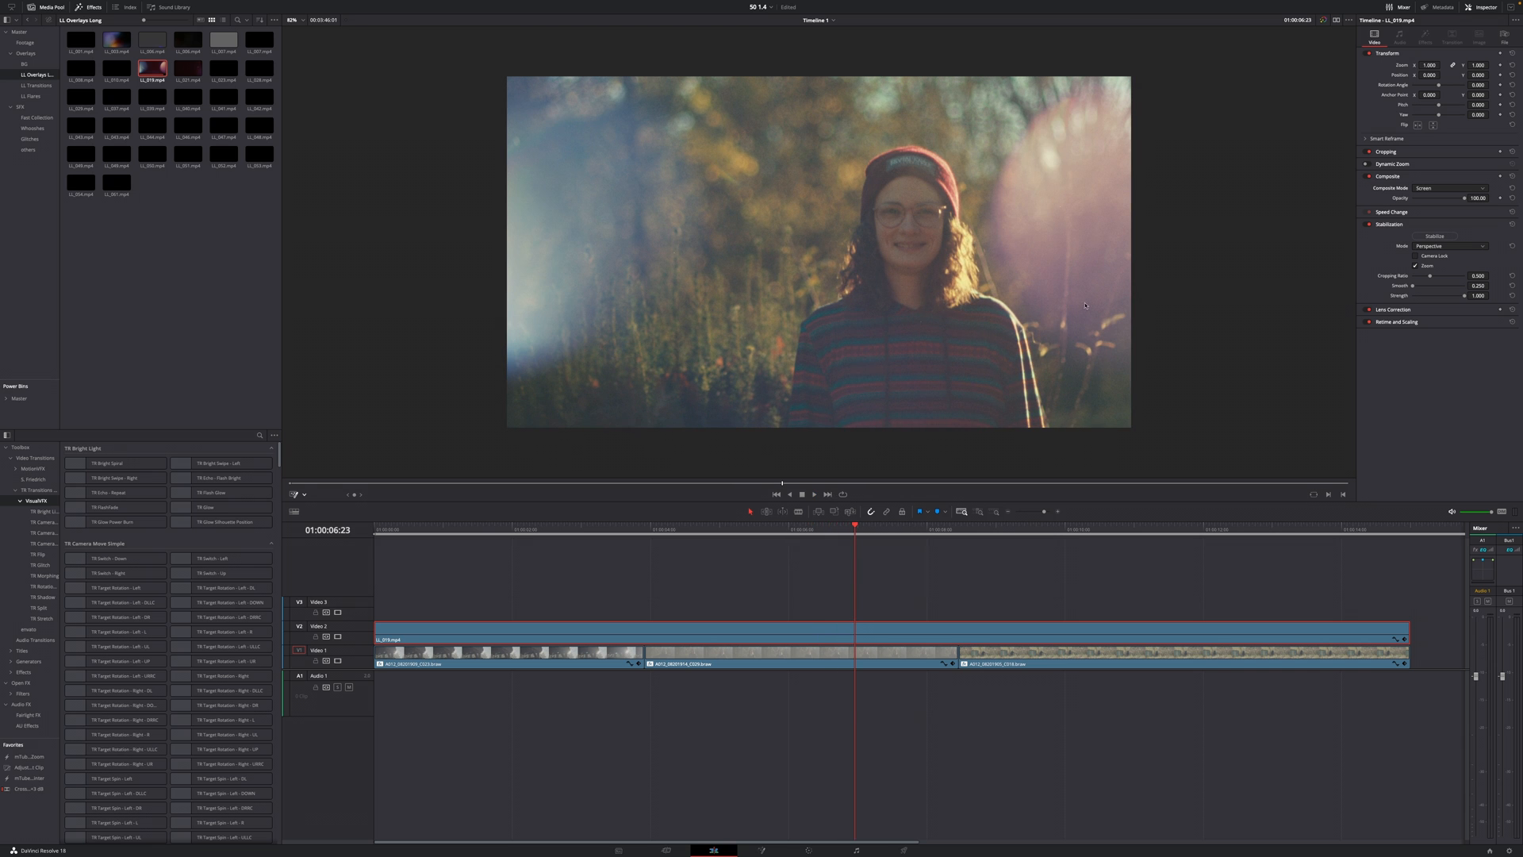
pyautogui.moveTo(871, 590)
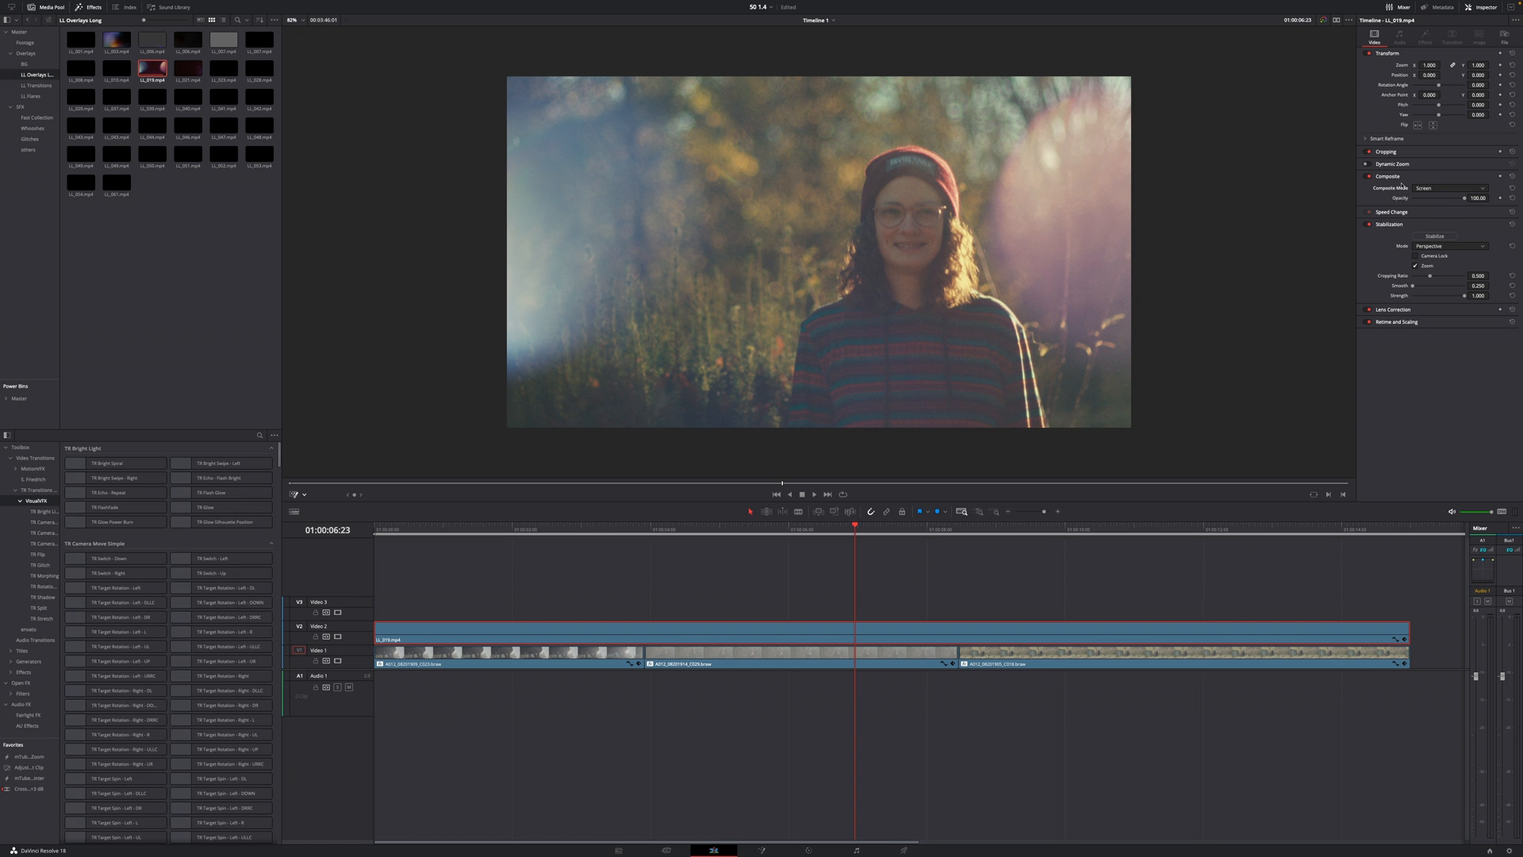
pyautogui.moveTo(1460, 199)
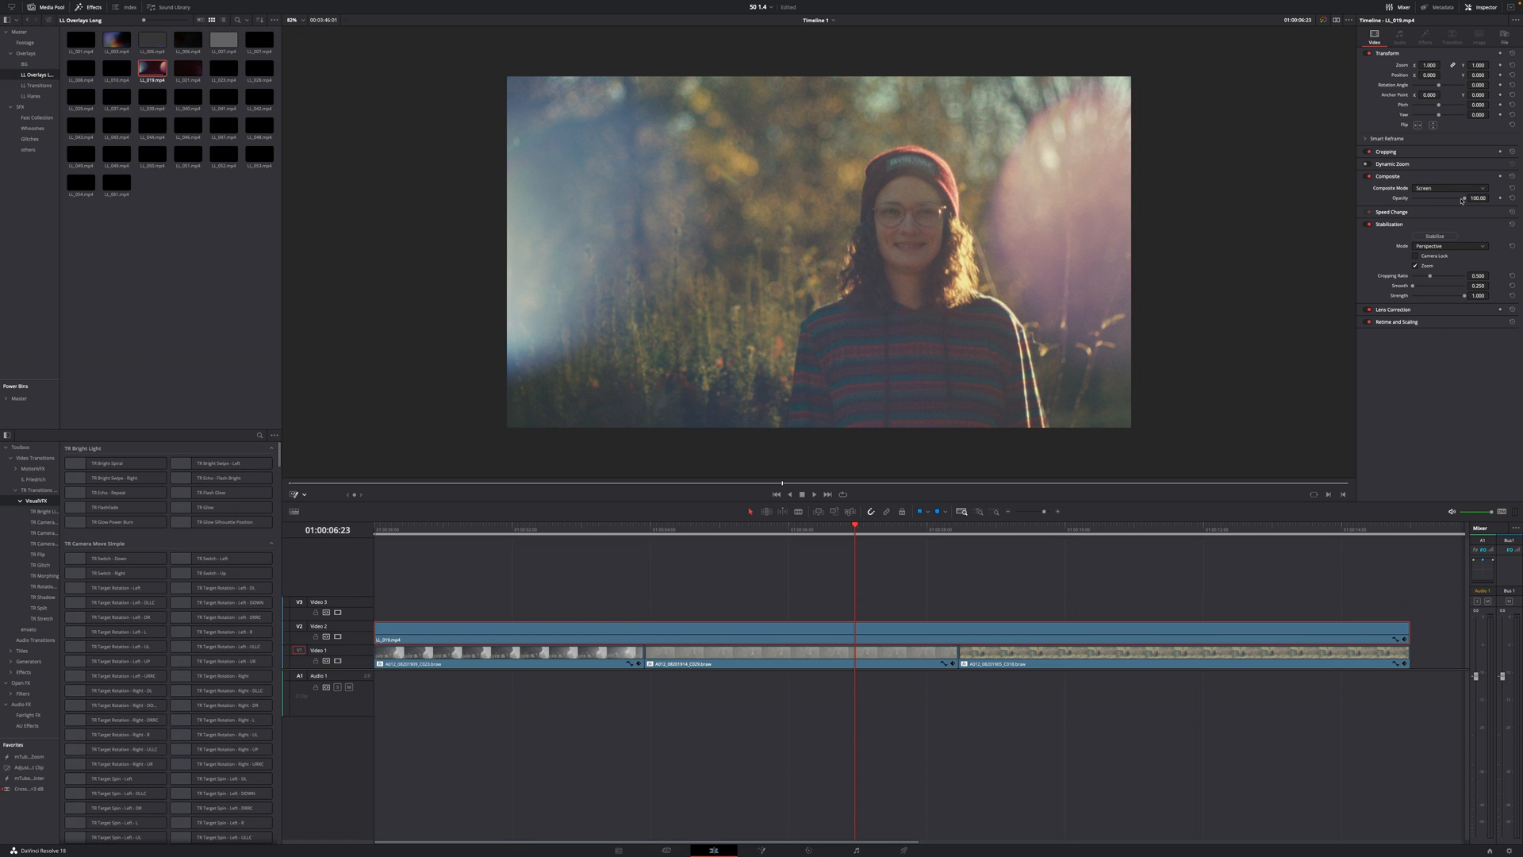
pyautogui.moveTo(1477, 198); pyautogui.dragTo(1447, 198)
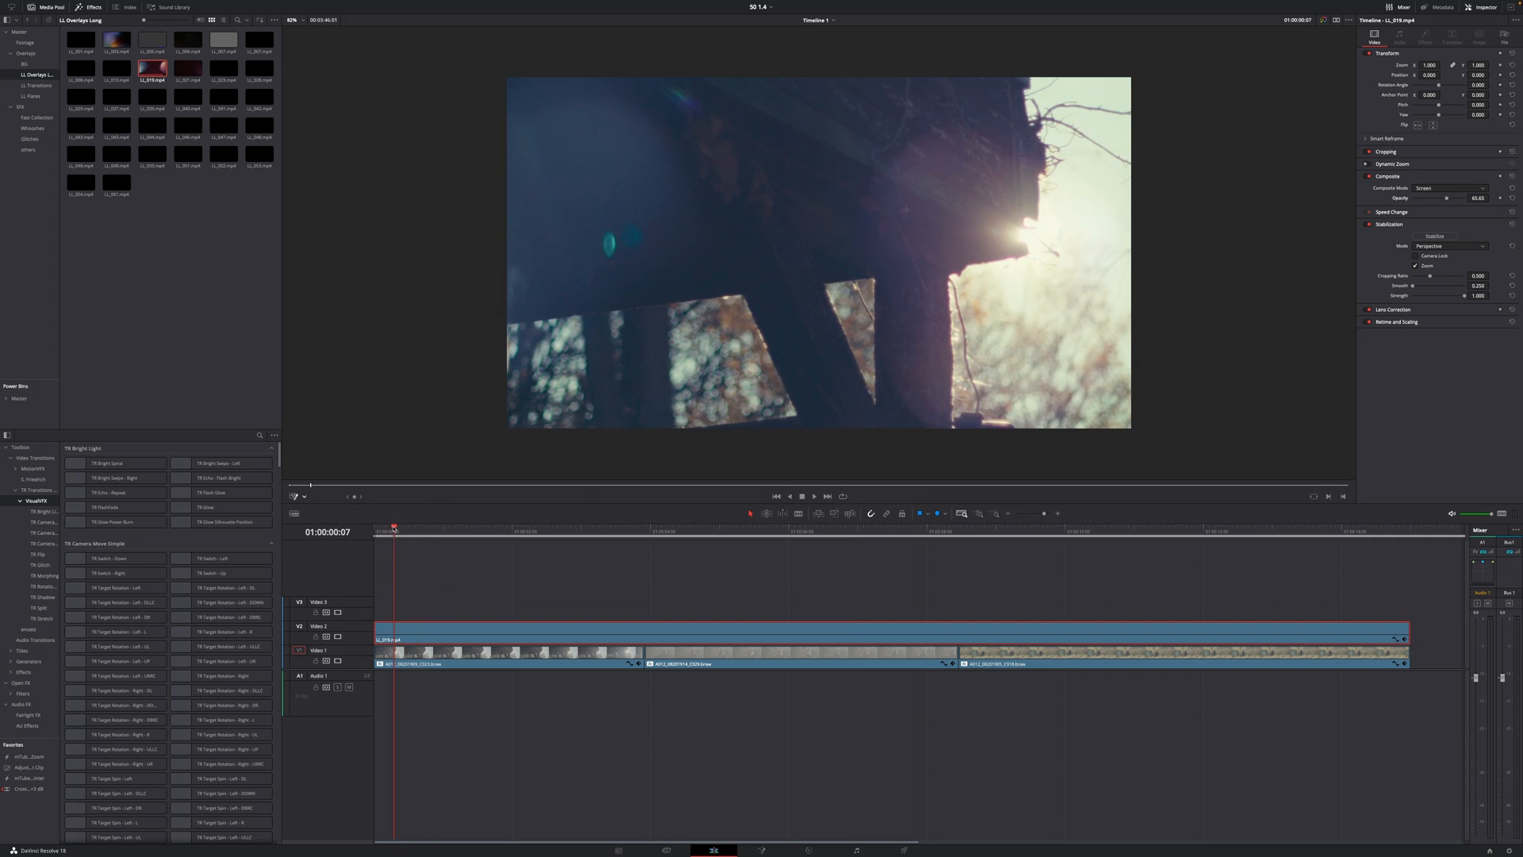
# - Place a clip from LL Transitions on Video 3 over the first cut
pyautogui.click(814, 495)
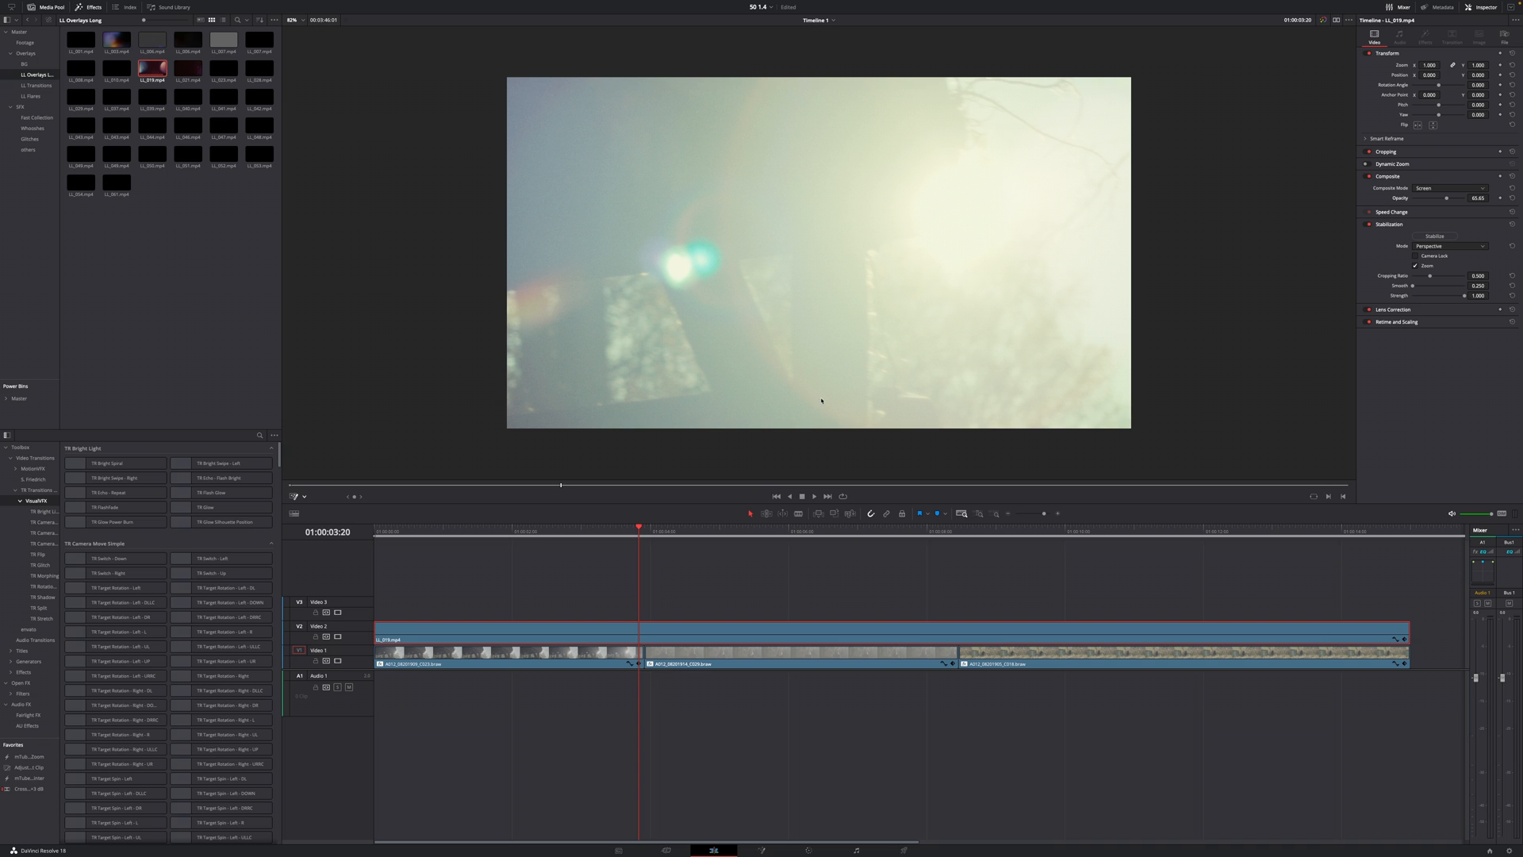
pyautogui.moveTo(646, 552)
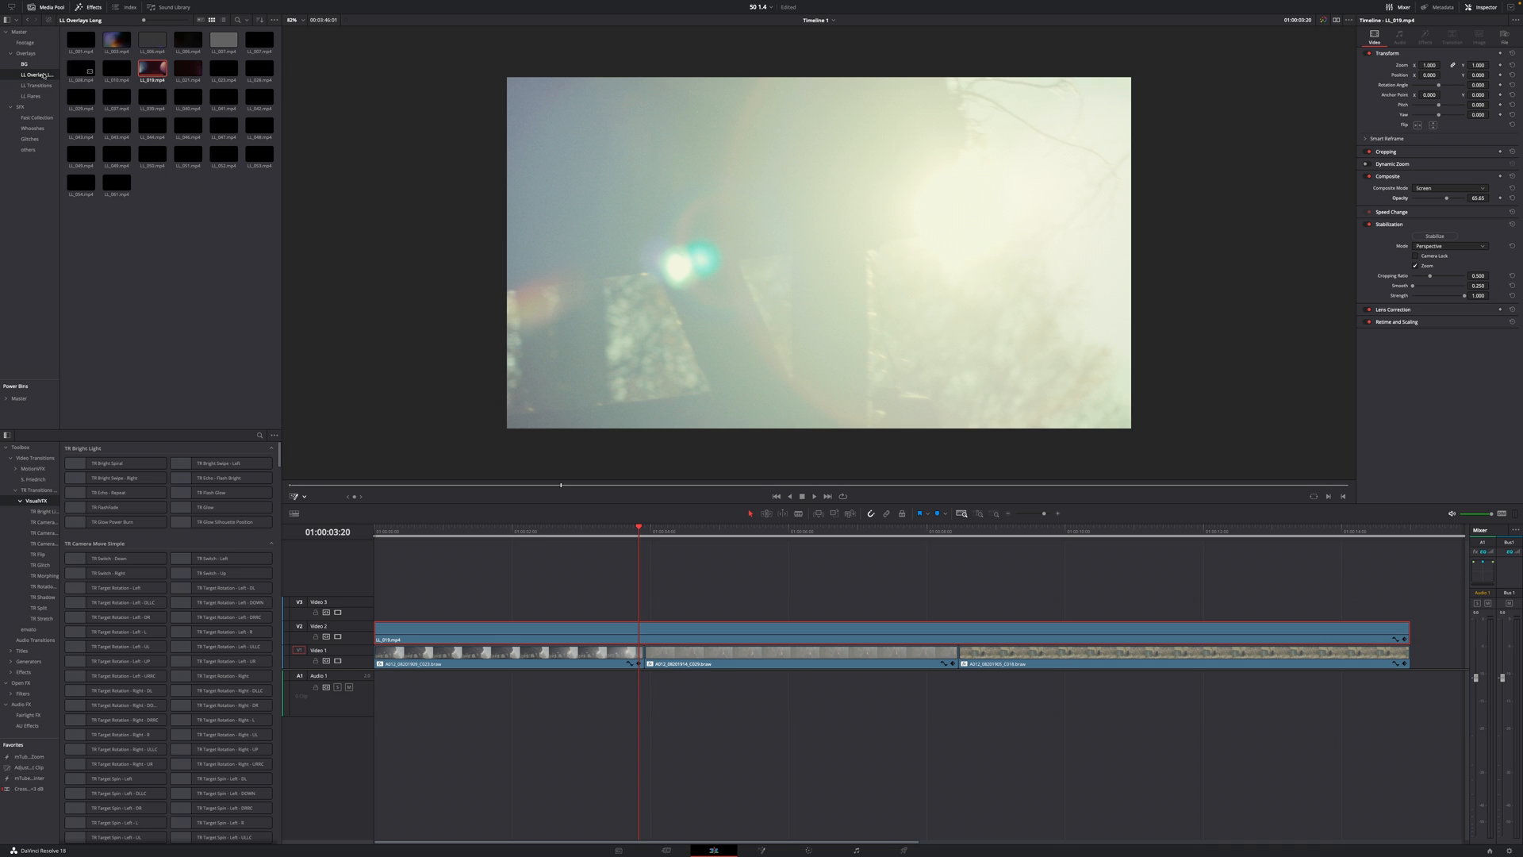
pyautogui.click(36, 85)
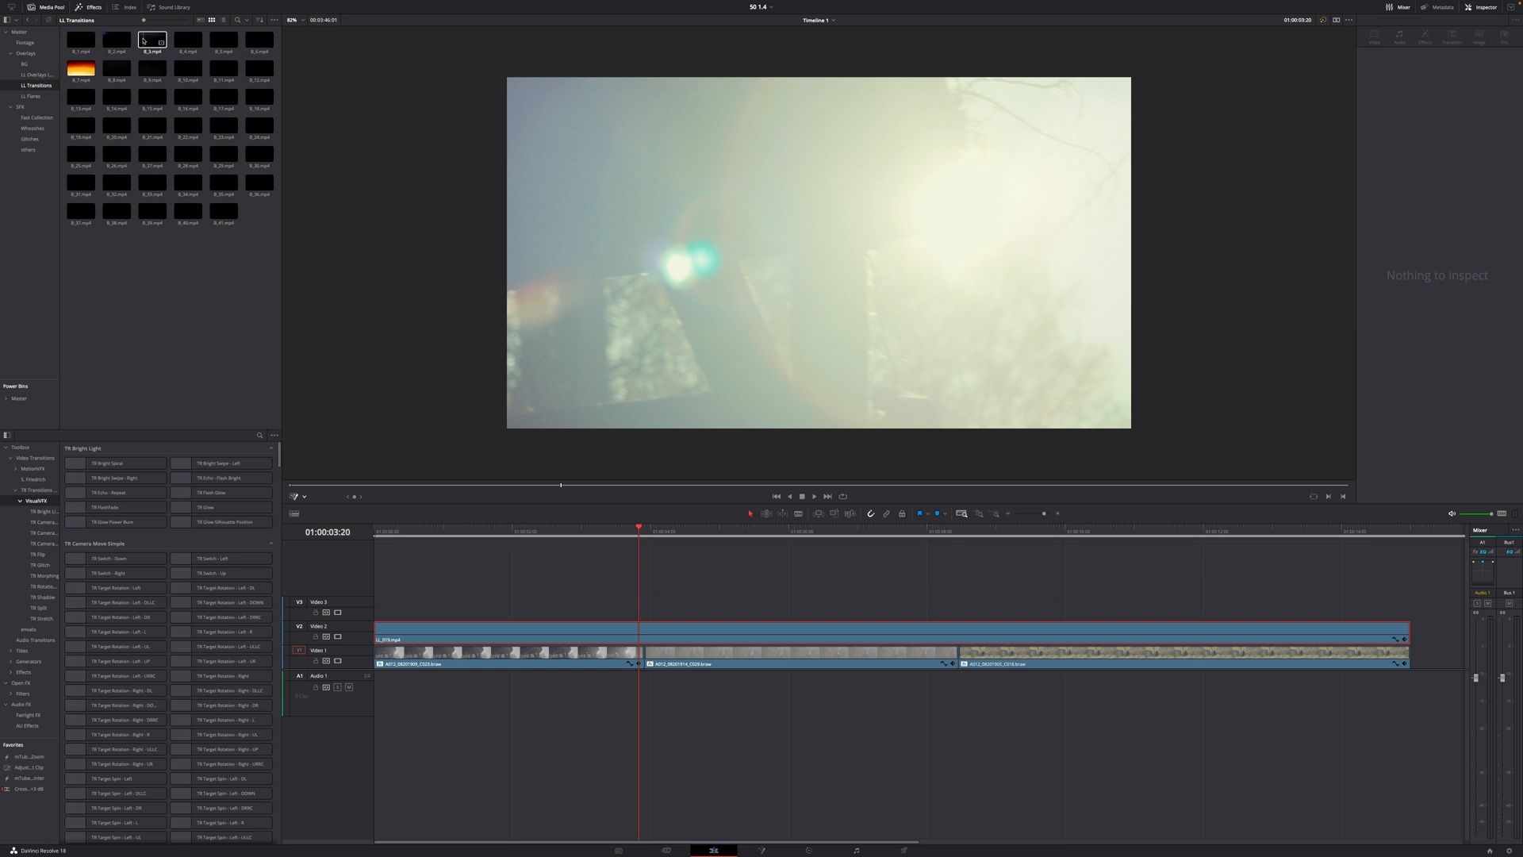
pyautogui.moveTo(152, 38); pyautogui.dragTo(622, 573)
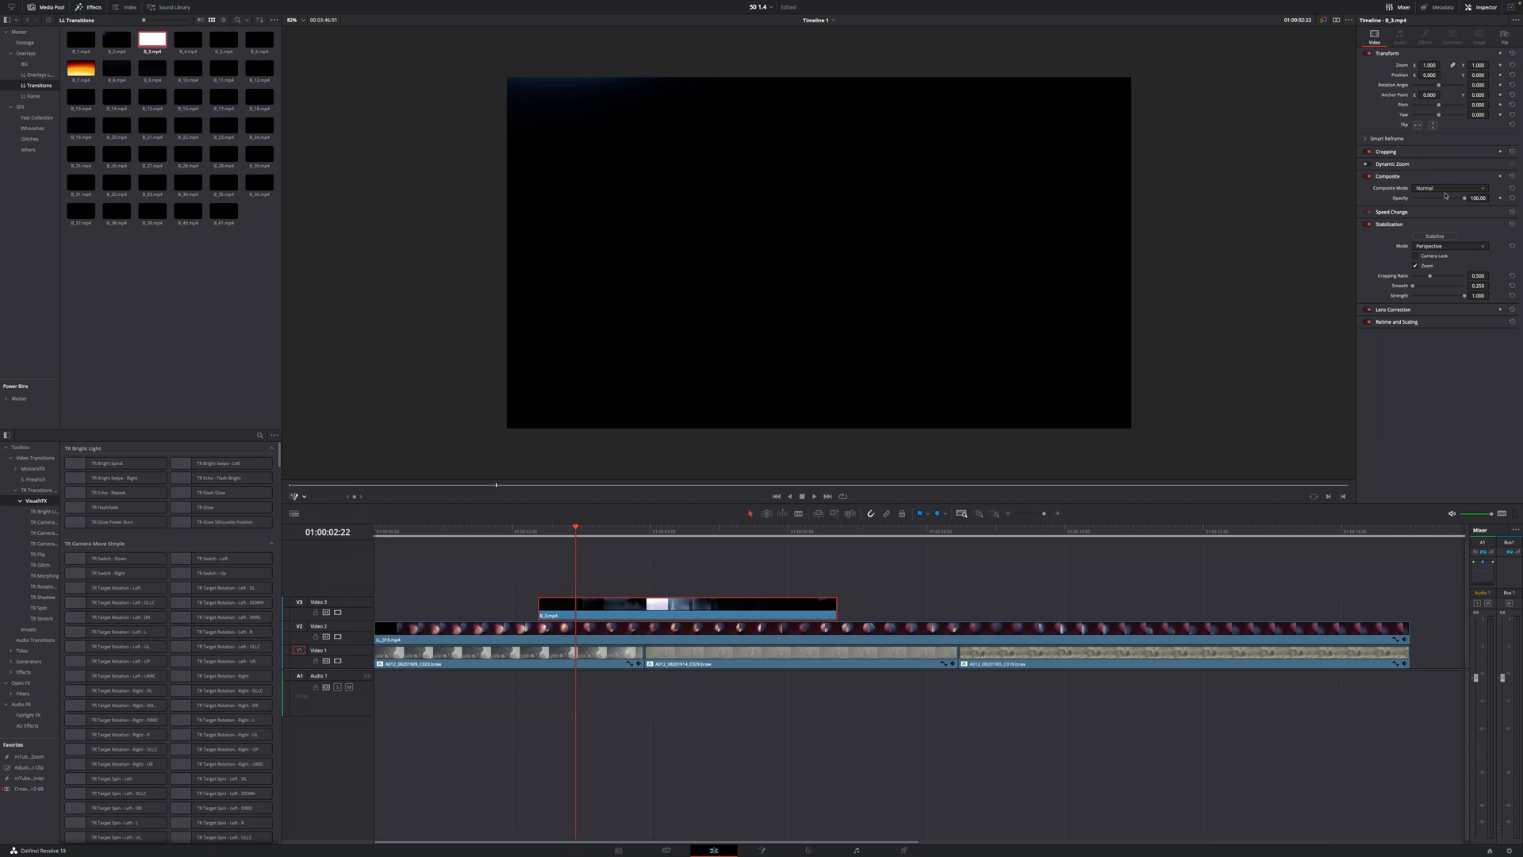
# - Set the leak transition clip's composite mode to Screen
pyautogui.click(1454, 187)
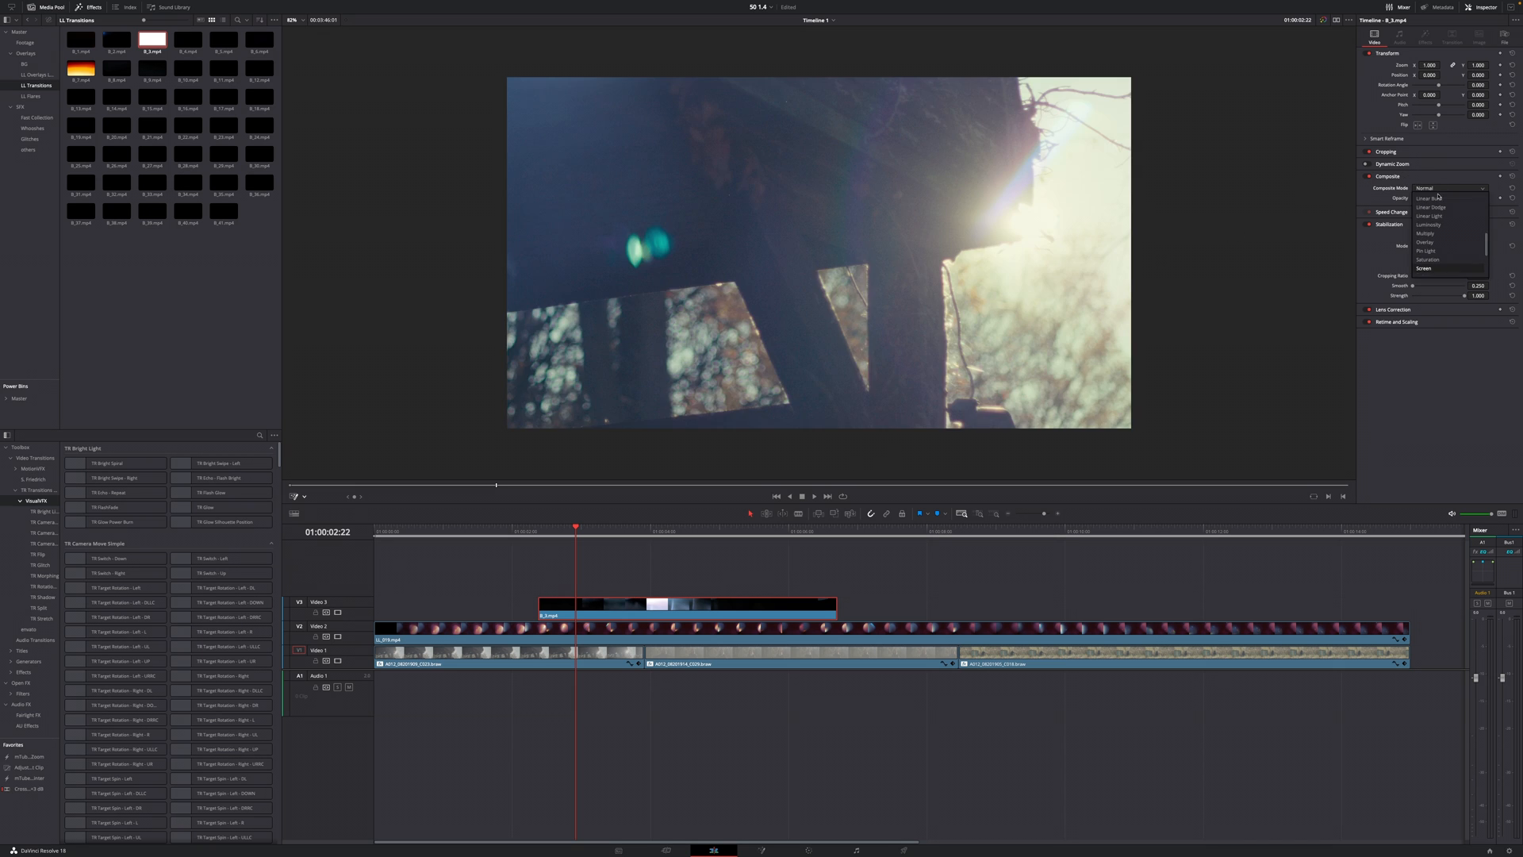
pyautogui.click(1425, 268)
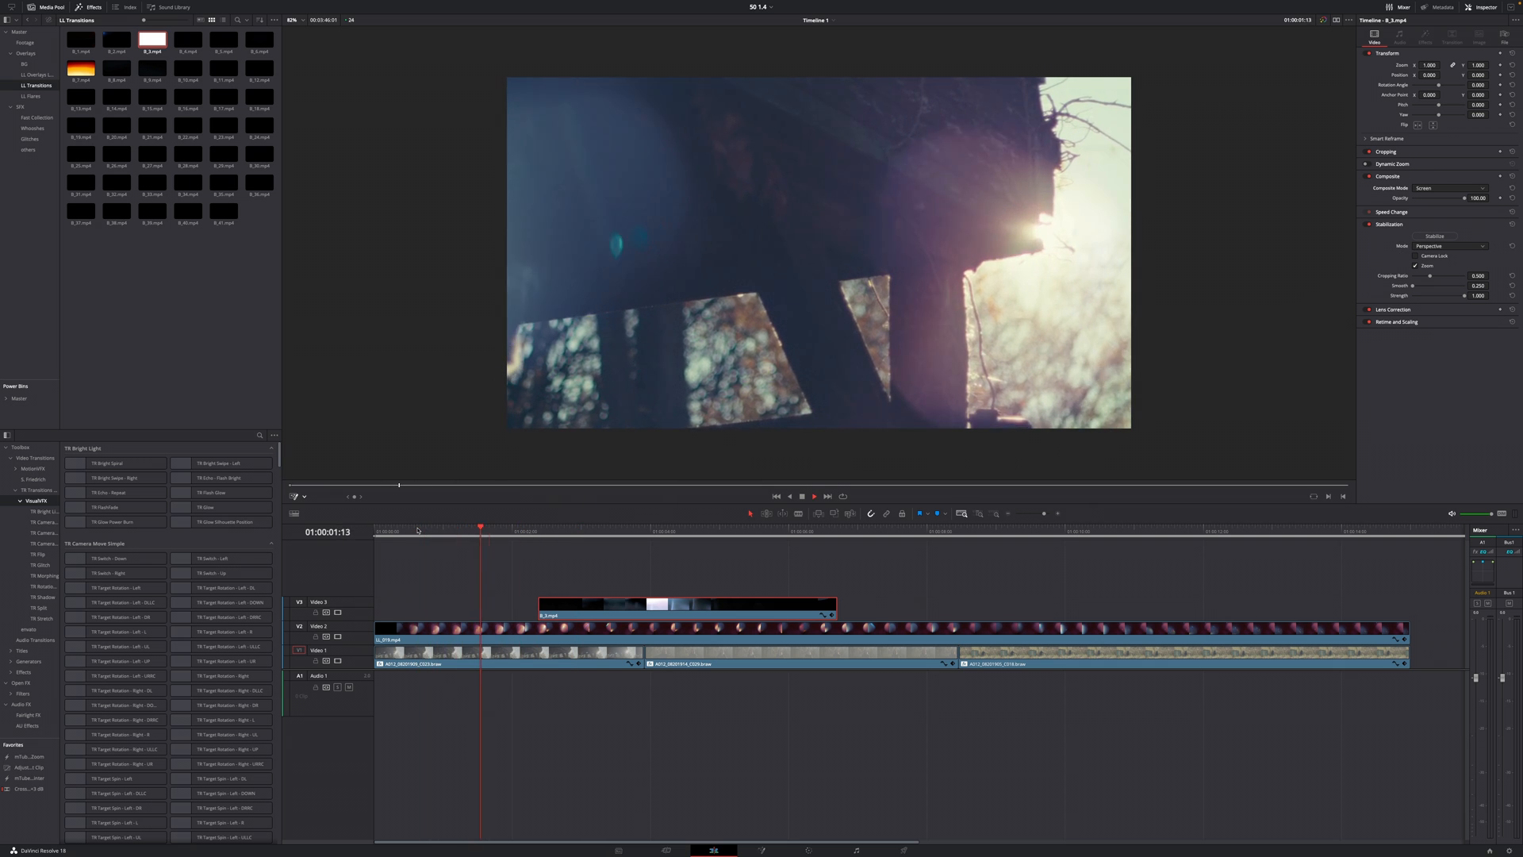
pyautogui.click(617, 525)
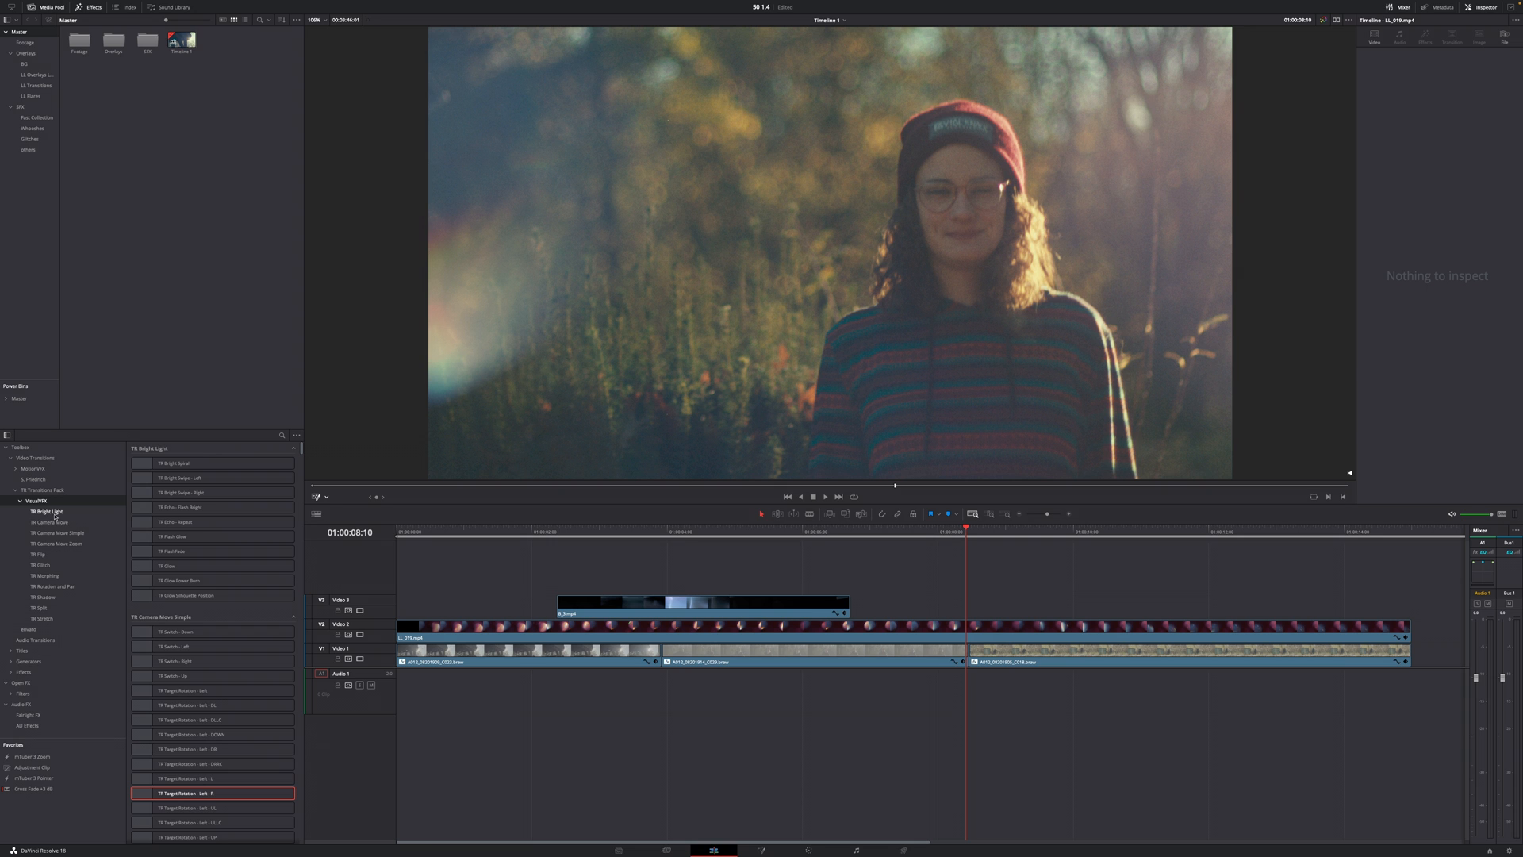
pyautogui.moveTo(57, 534)
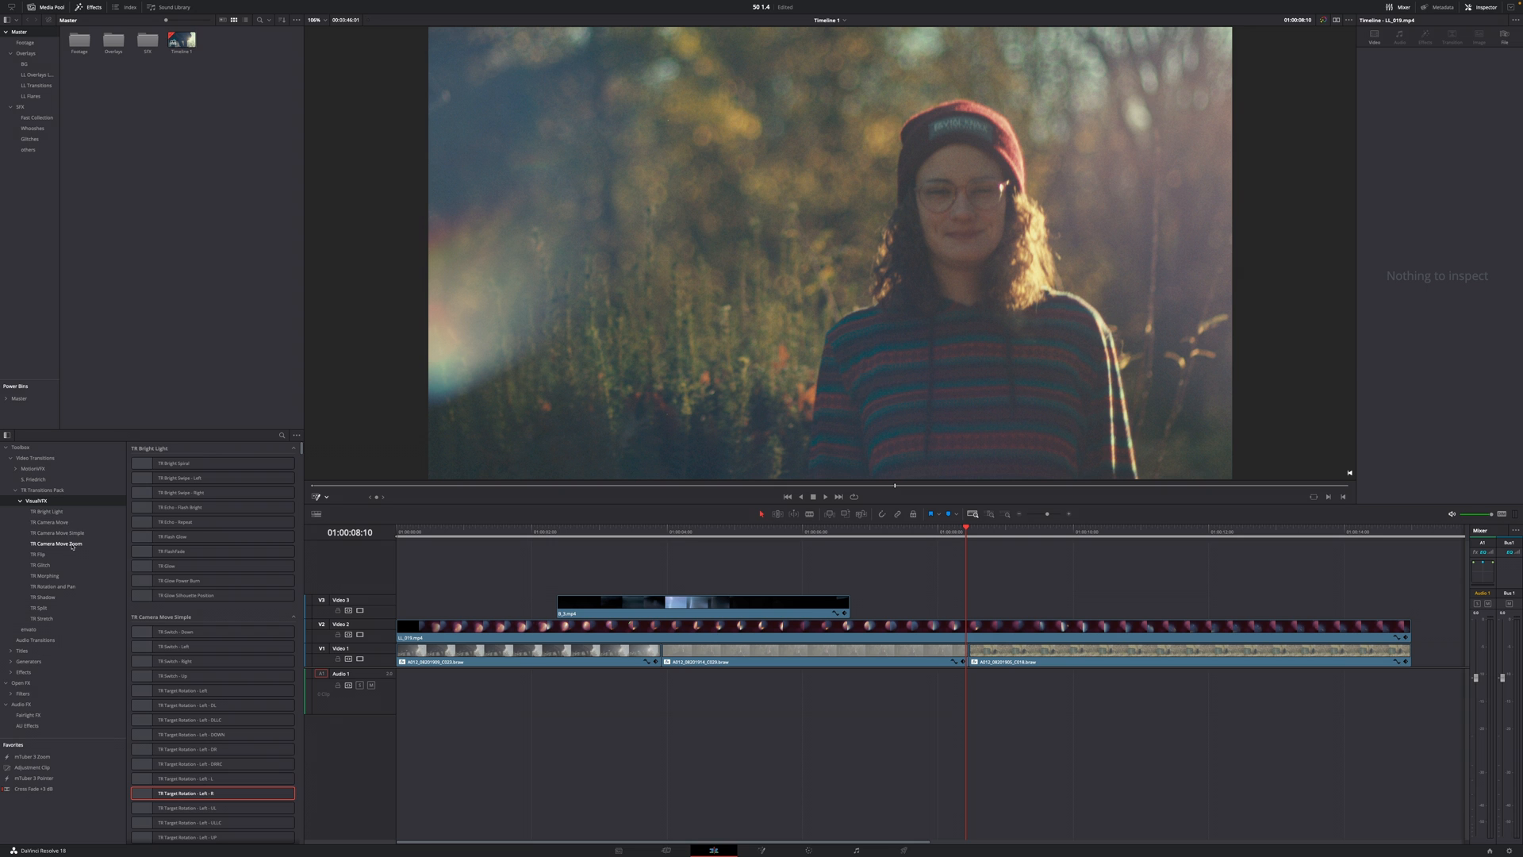
pyautogui.moveTo(44, 575)
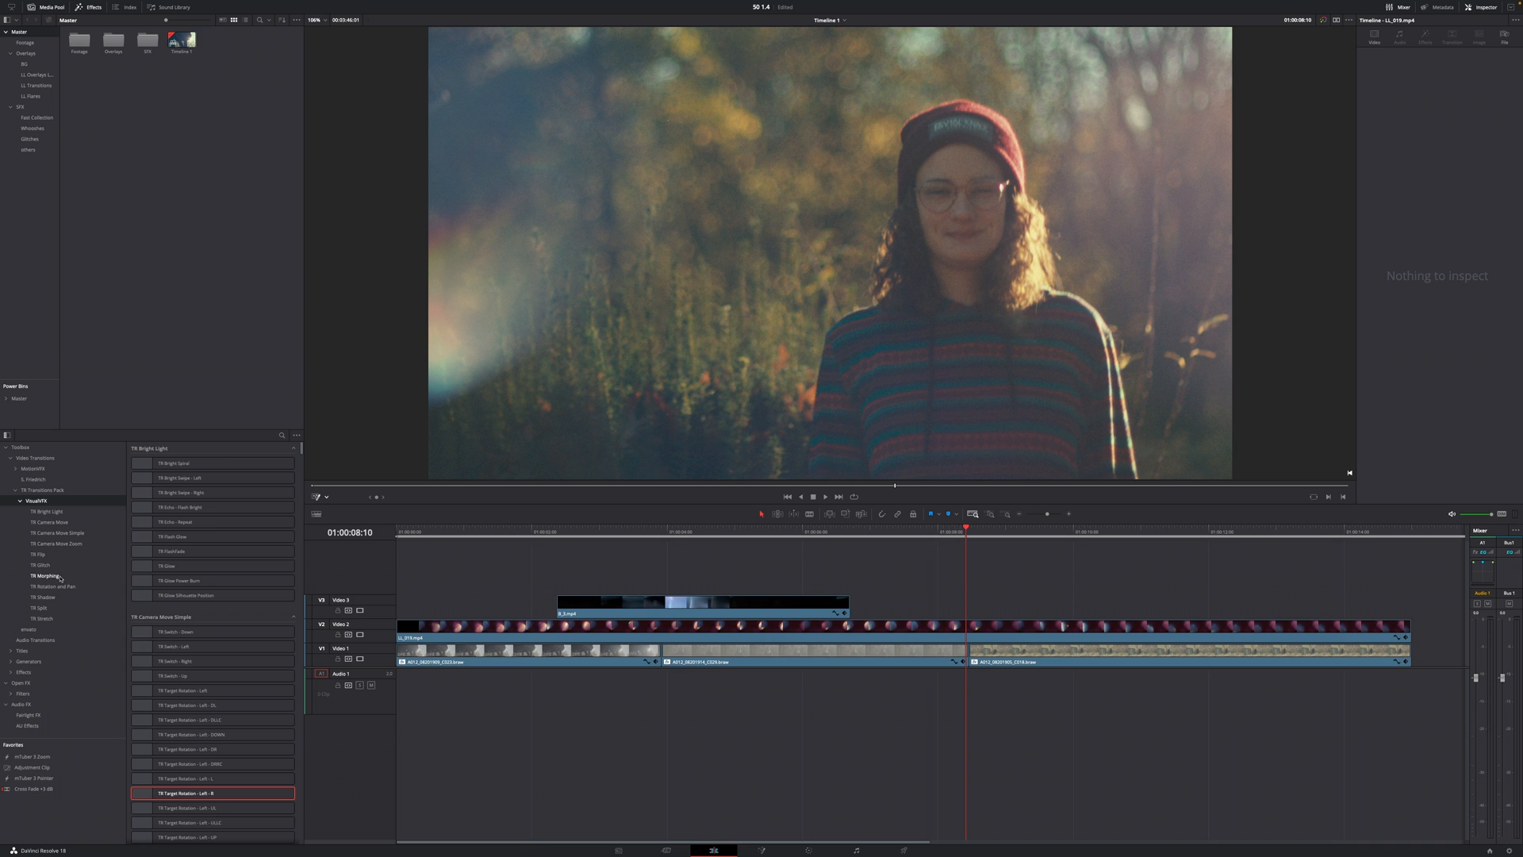
pyautogui.moveTo(41, 608)
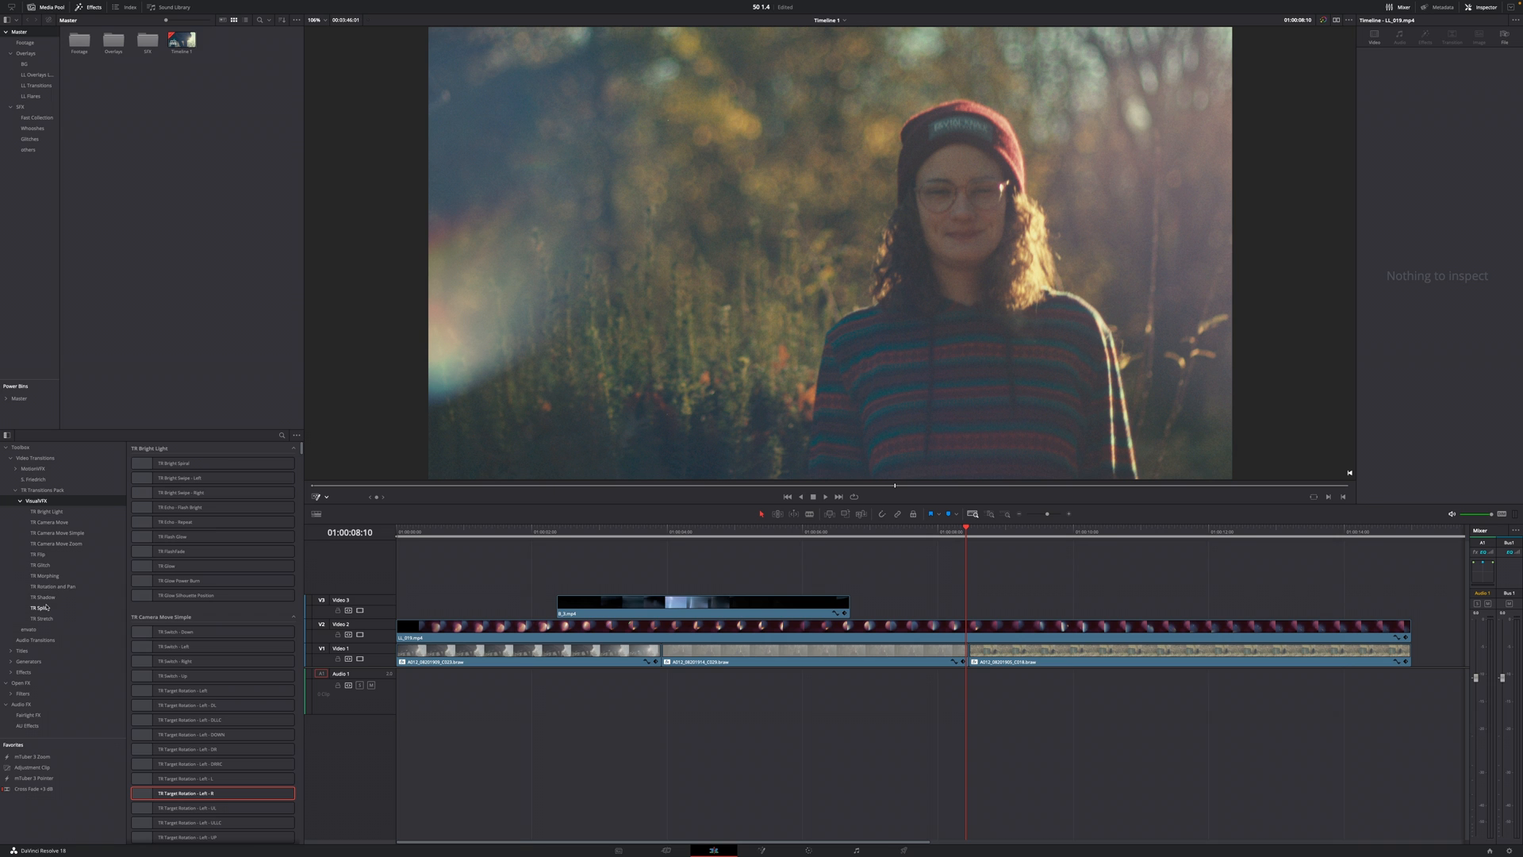
# - Show the TR Camera Move transitions and select TR Camera - Left
pyautogui.click(46, 511)
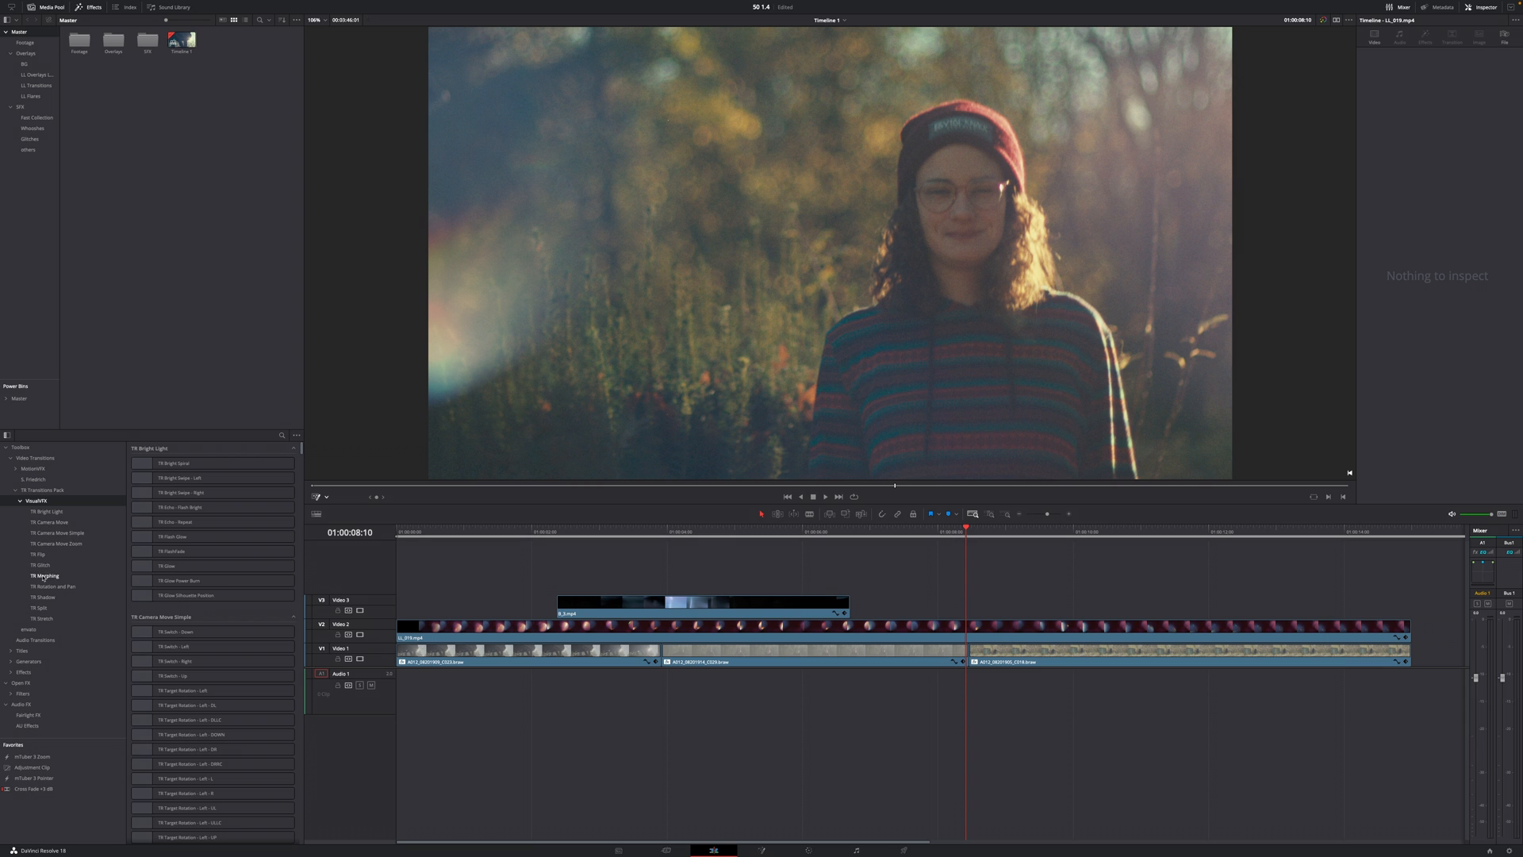
pyautogui.moveTo(40, 607)
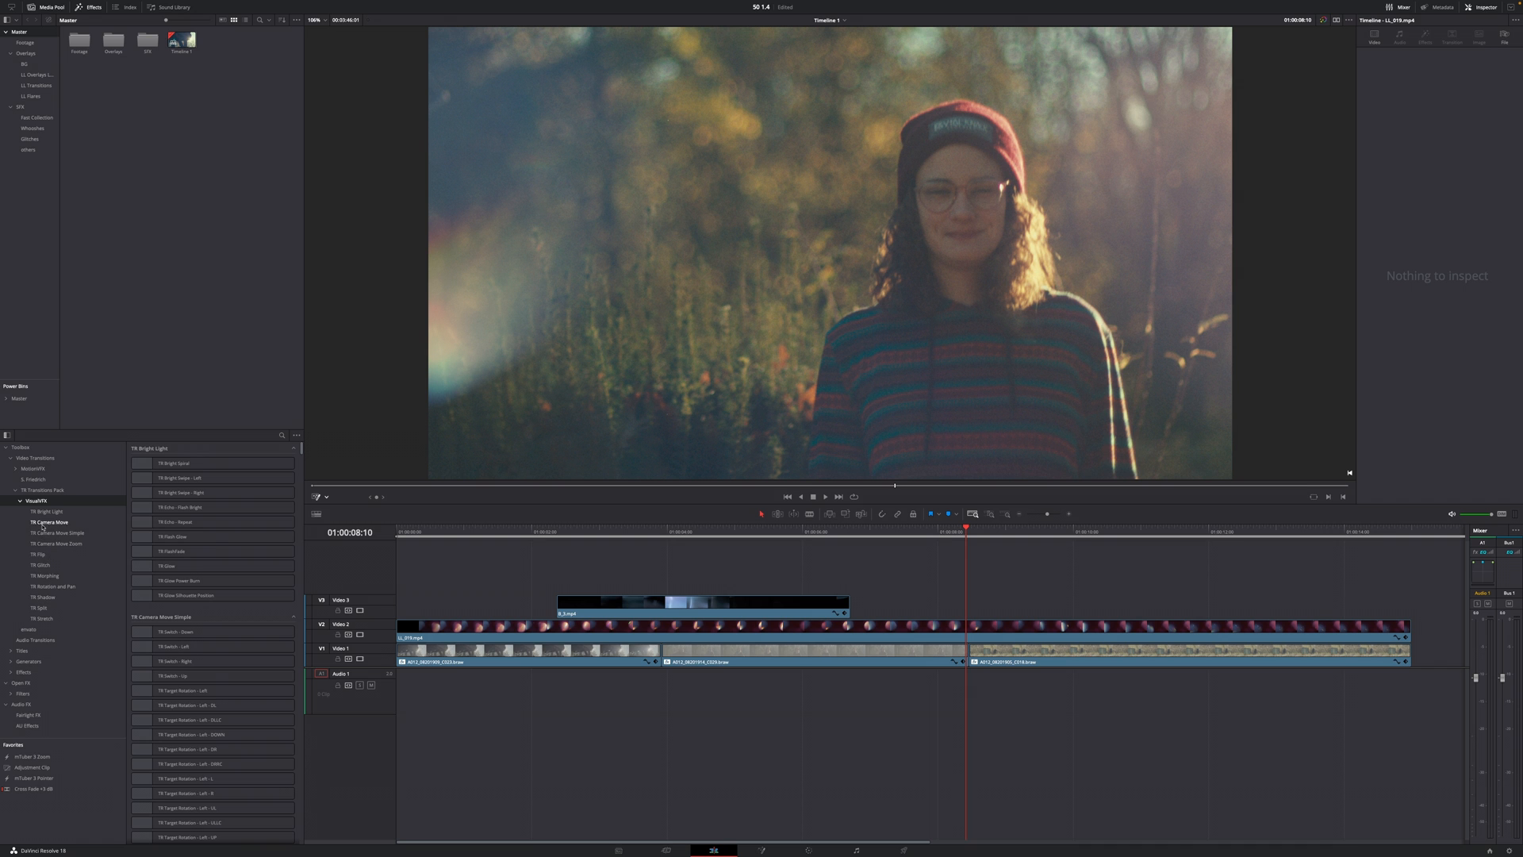
pyautogui.click(48, 522)
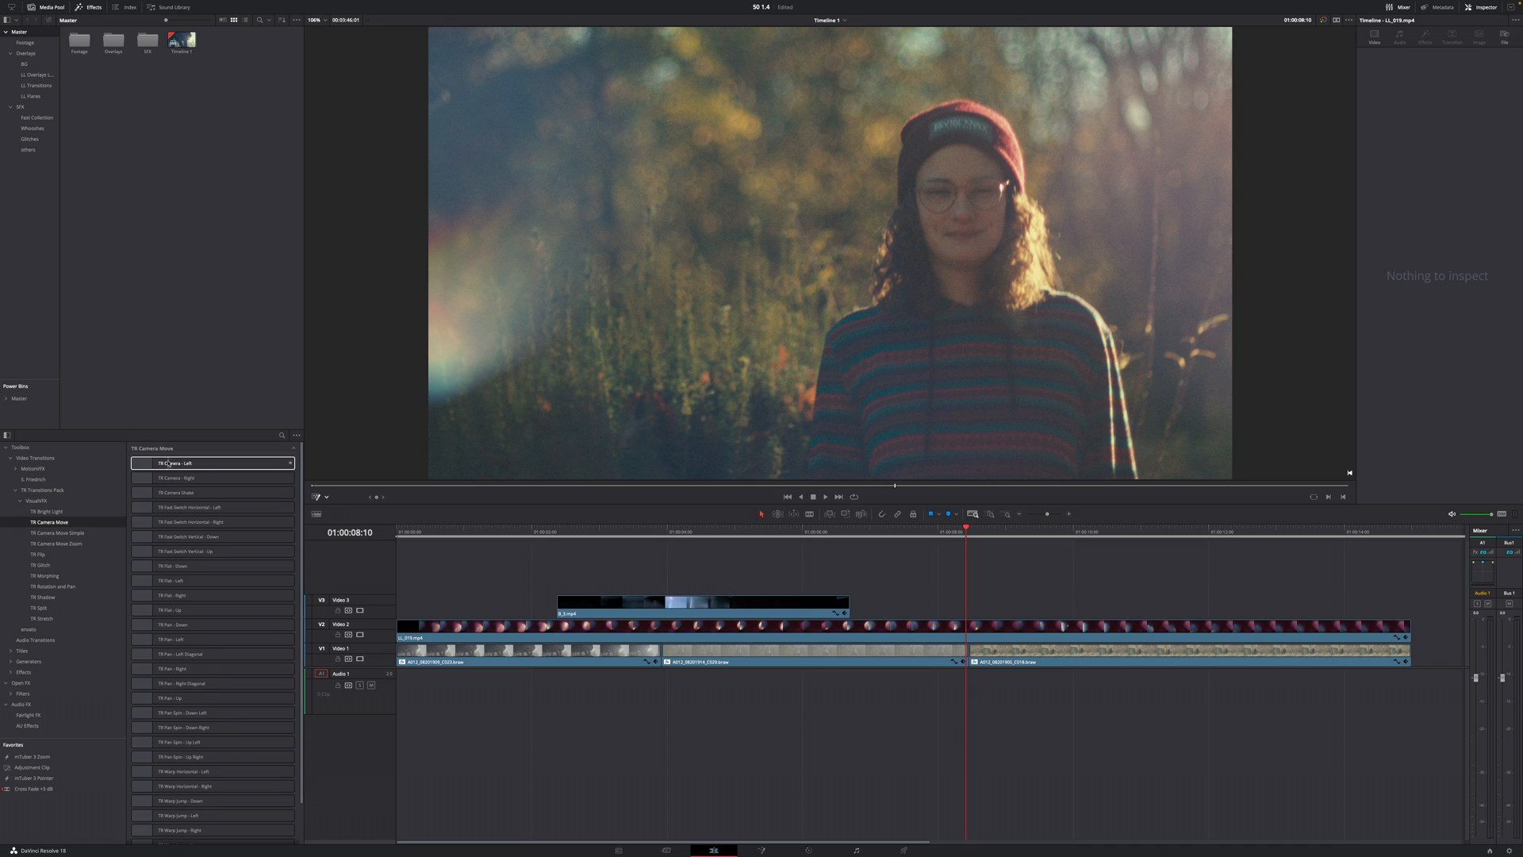
pyautogui.click(184, 492)
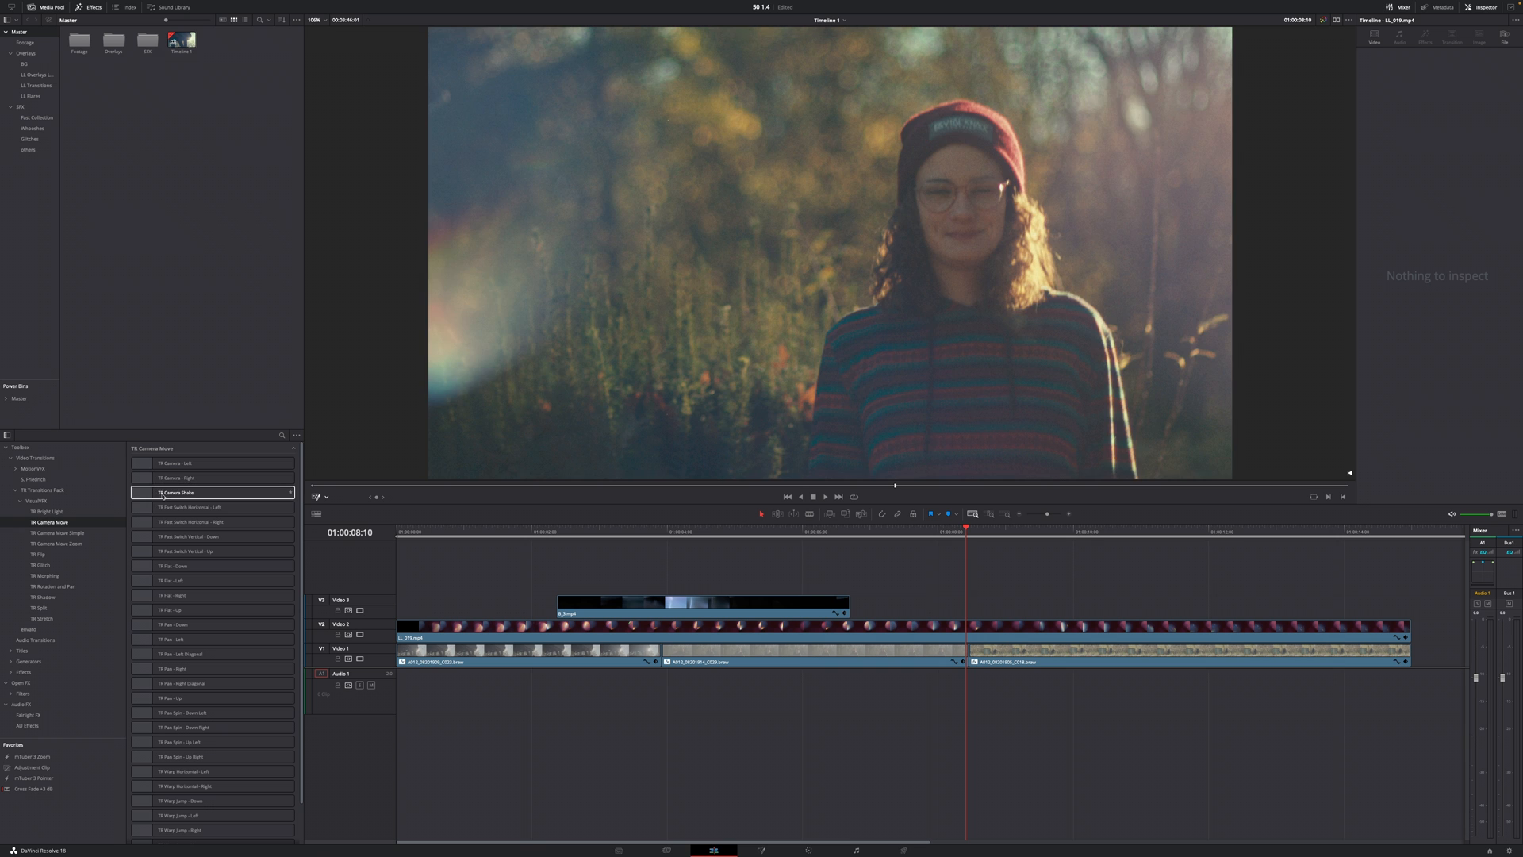
pyautogui.click(184, 461)
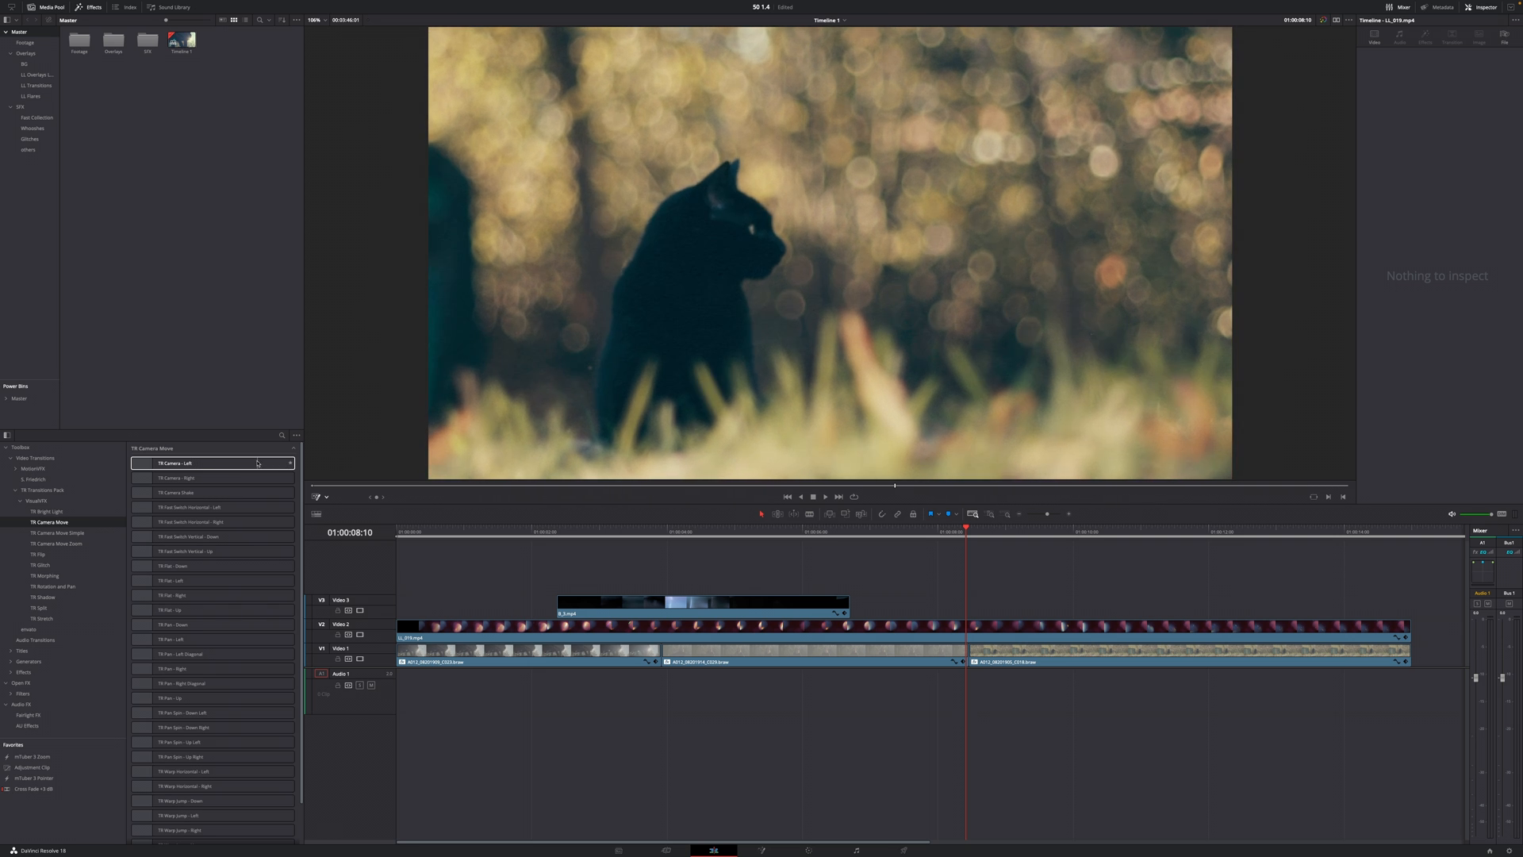
# - Apply Camera - Left to the second cut on V1 and enable its Blur
pyautogui.moveTo(211, 462); pyautogui.dragTo(966, 647)
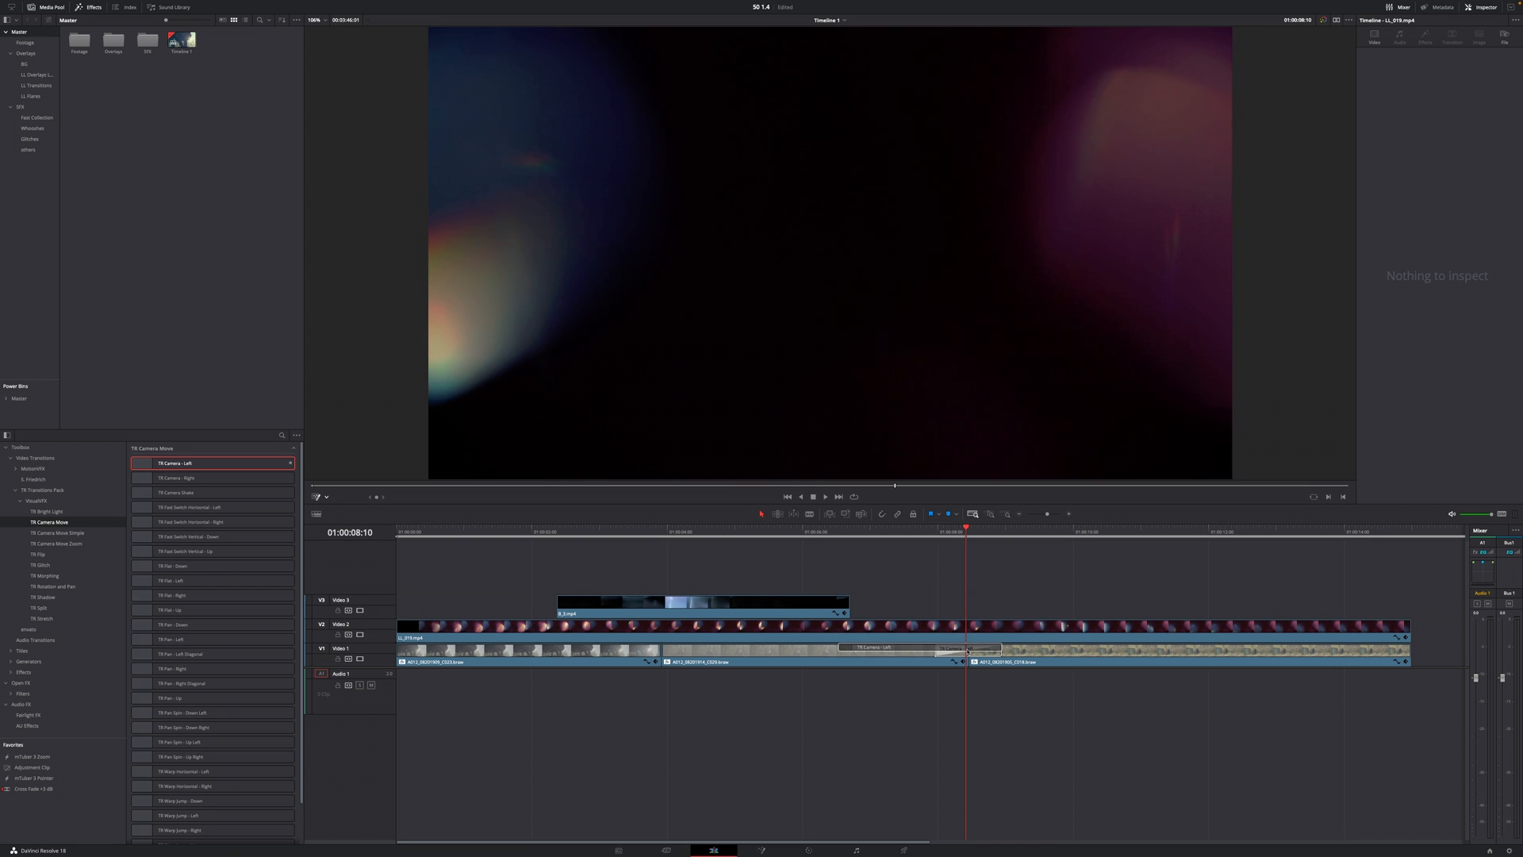
pyautogui.click(930, 531)
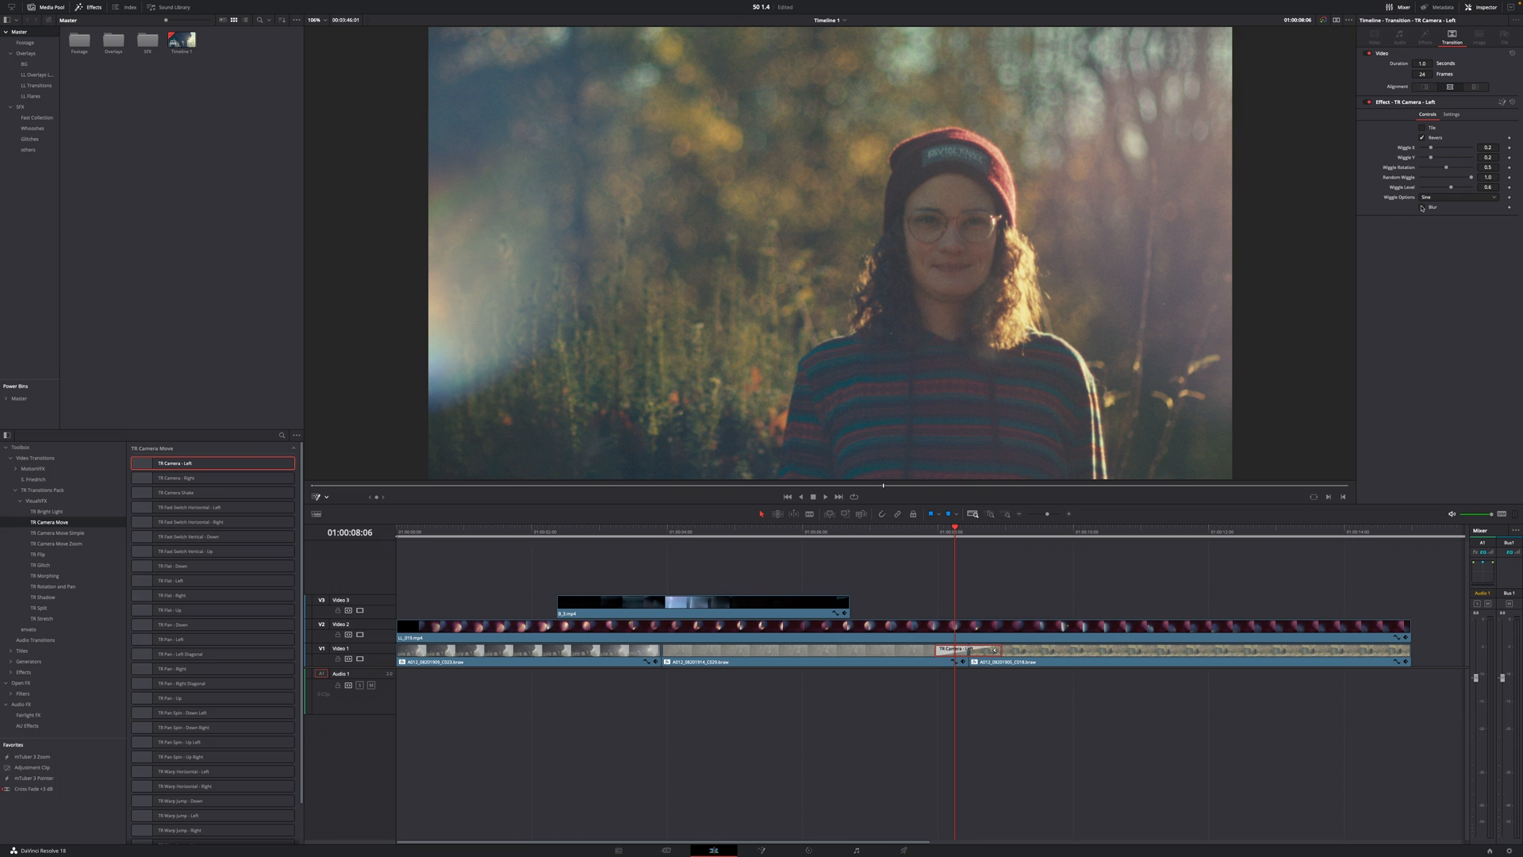
pyautogui.click(1424, 206)
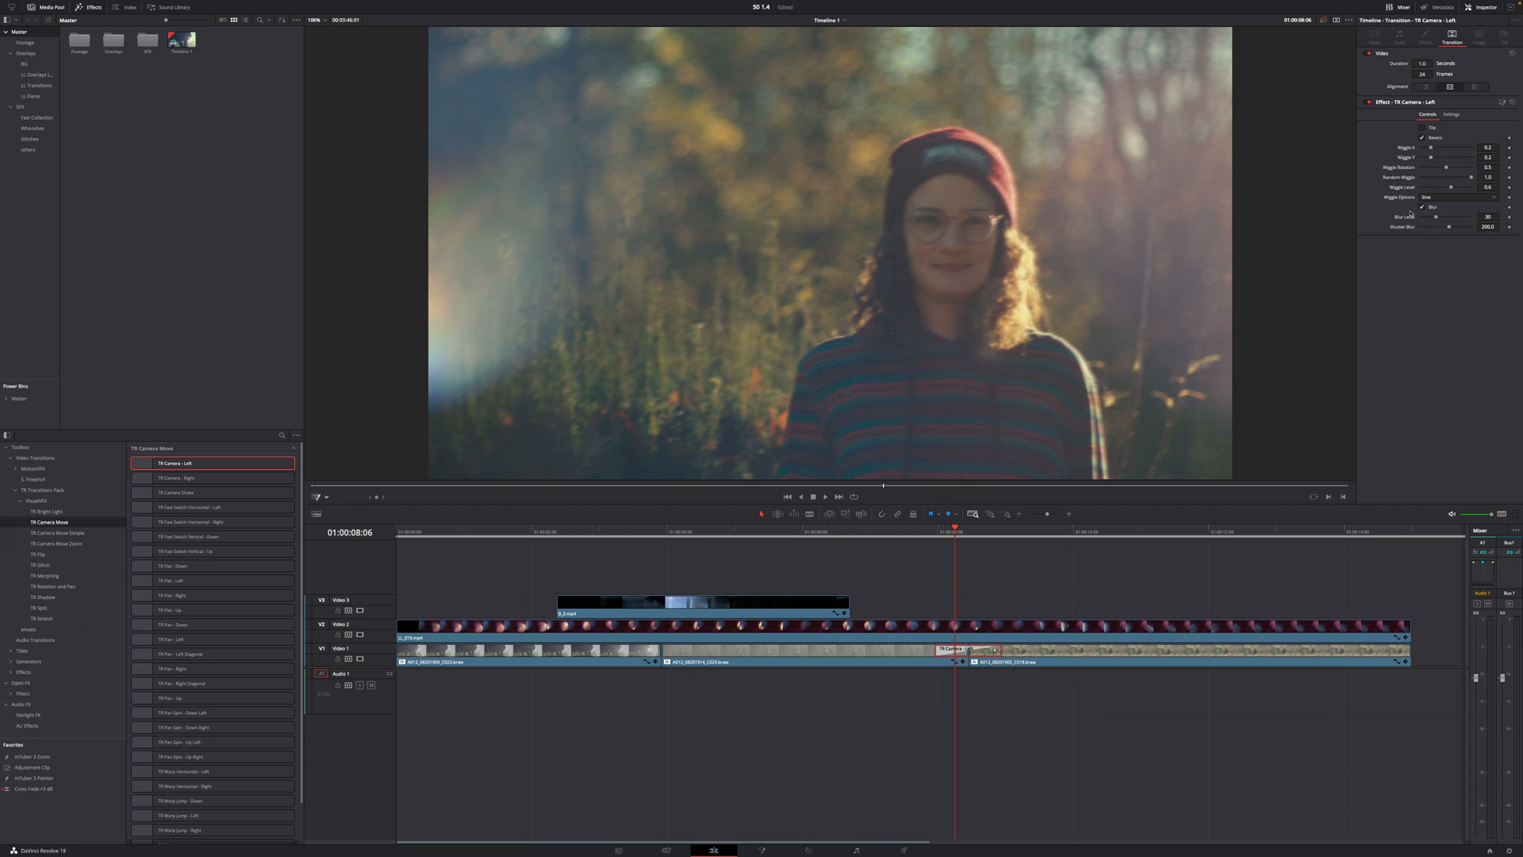
pyautogui.moveTo(936, 603)
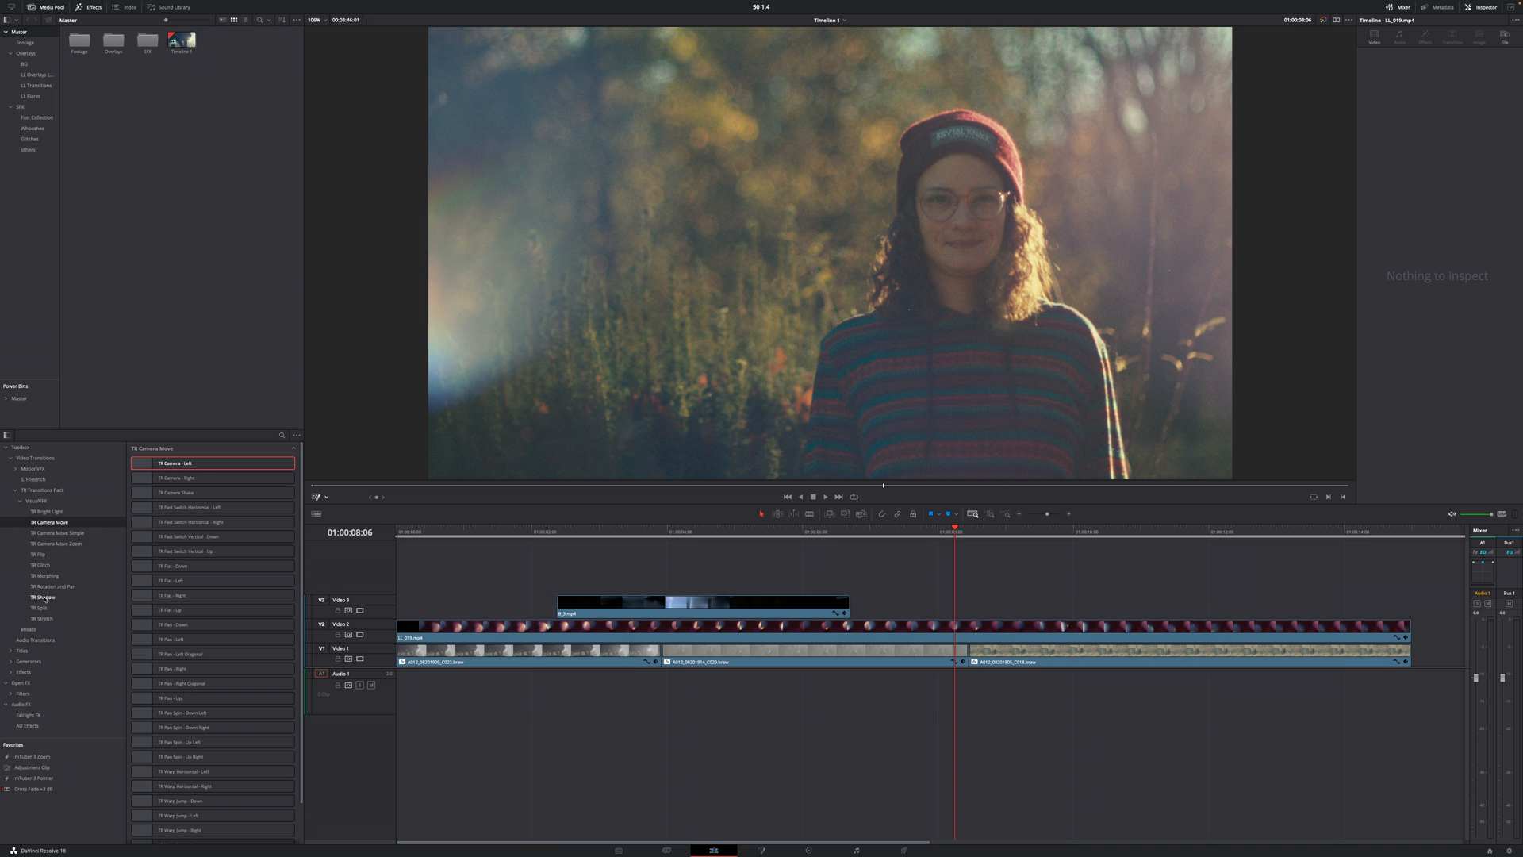
# - Look at the shadow transitions, then pick TR Split Text - Down from the split category
pyautogui.click(41, 598)
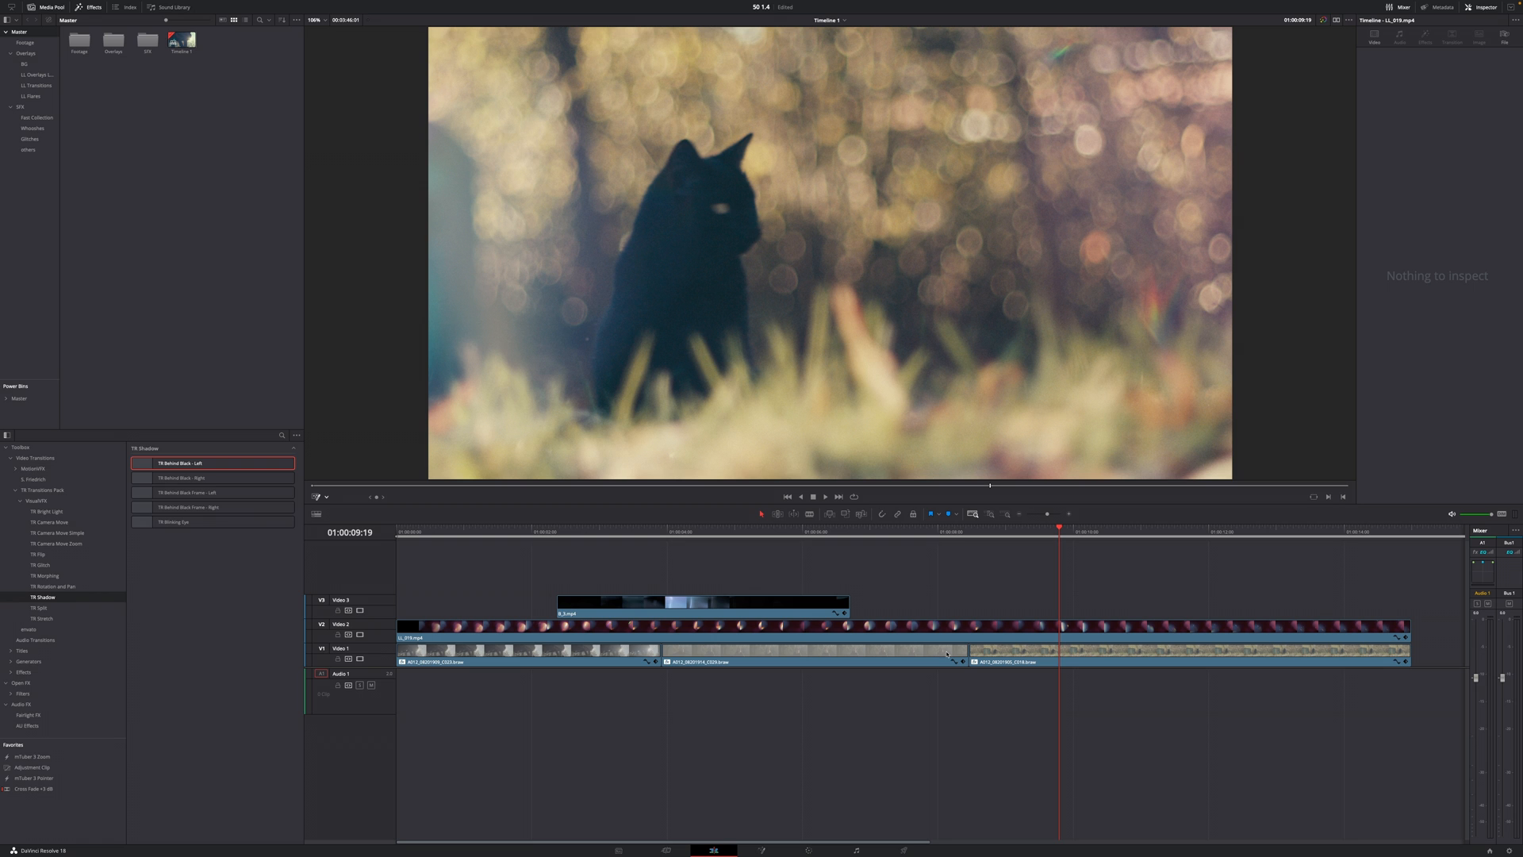
pyautogui.click(211, 522)
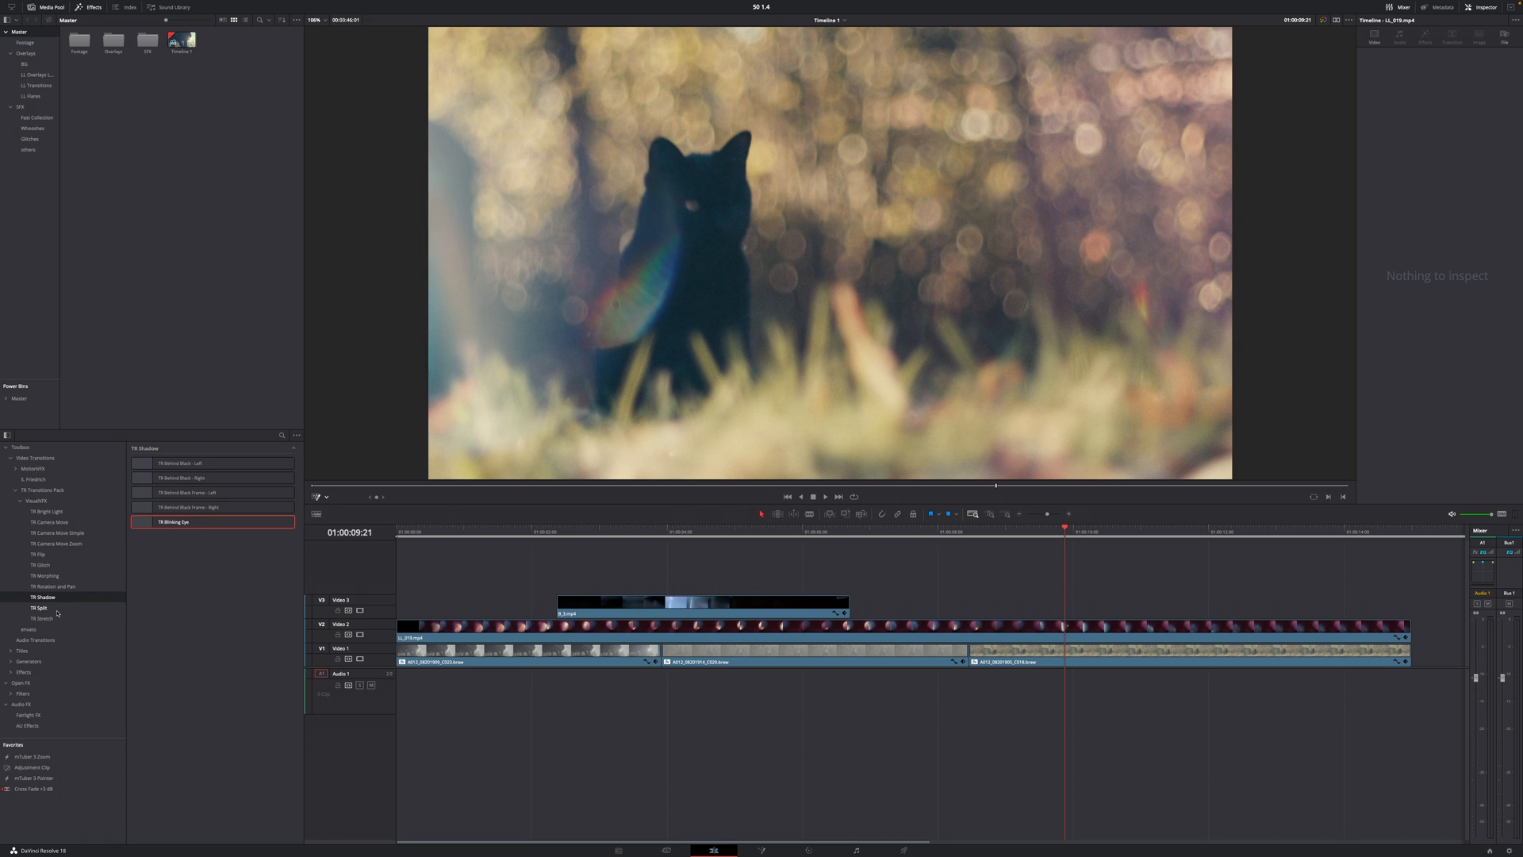
pyautogui.click(37, 607)
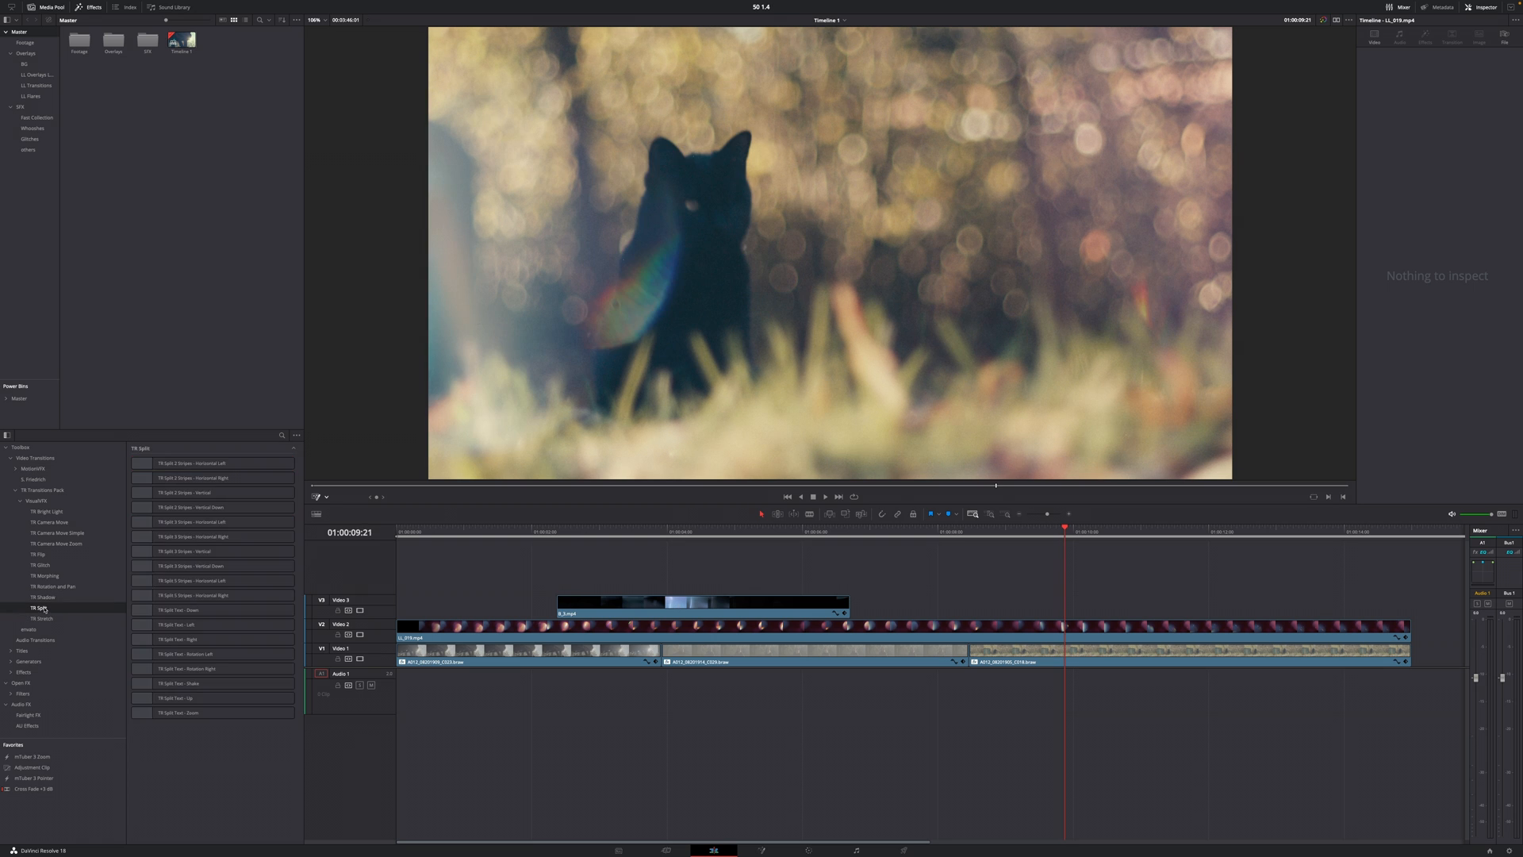
pyautogui.click(184, 624)
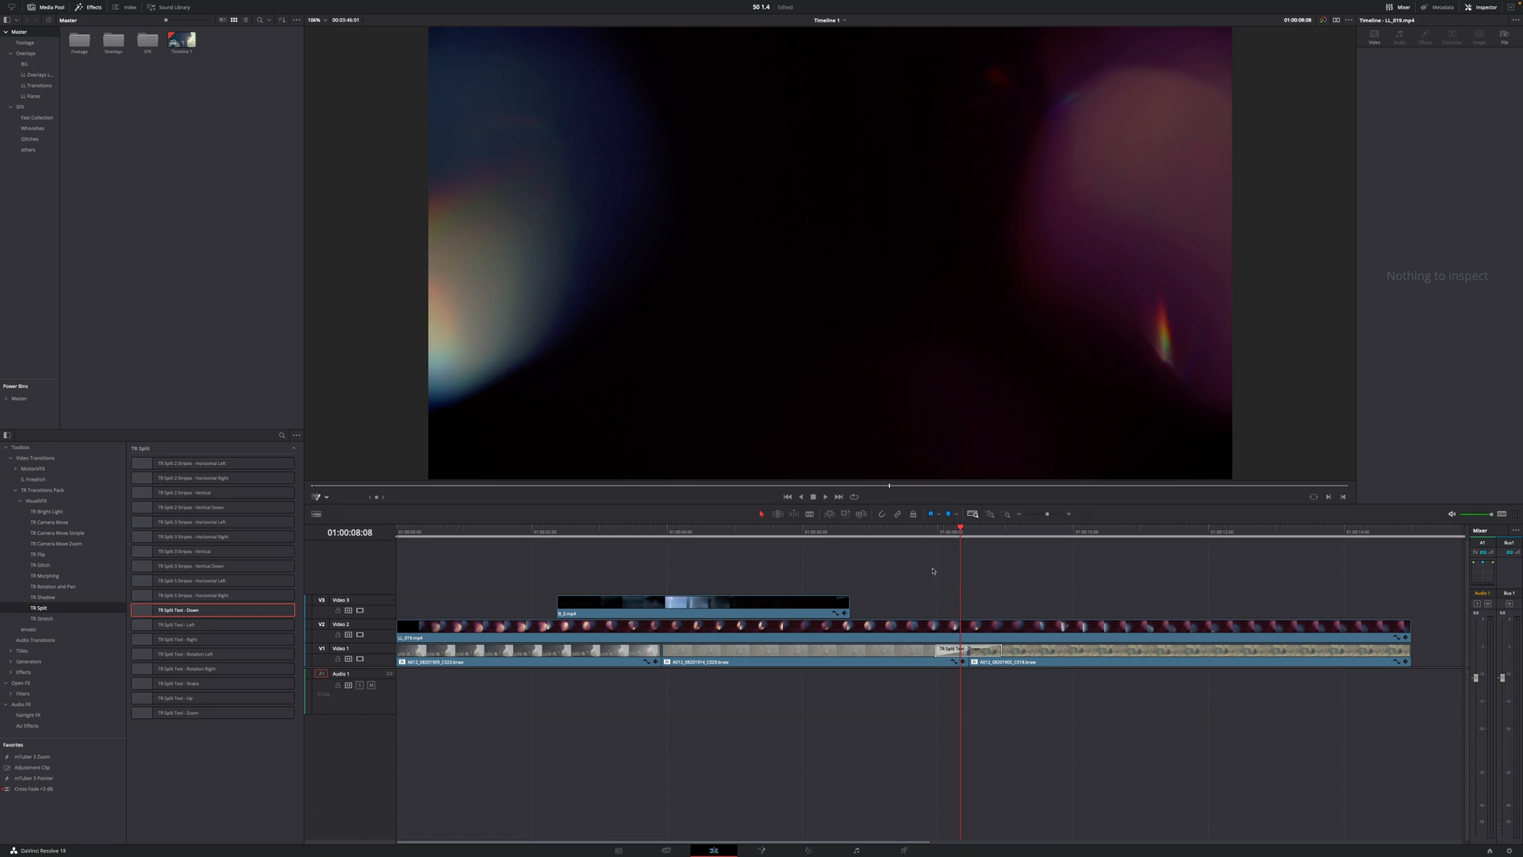
# - Give the Split Text - Down transition a condensed font and preview it at the cut
pyautogui.click(969, 649)
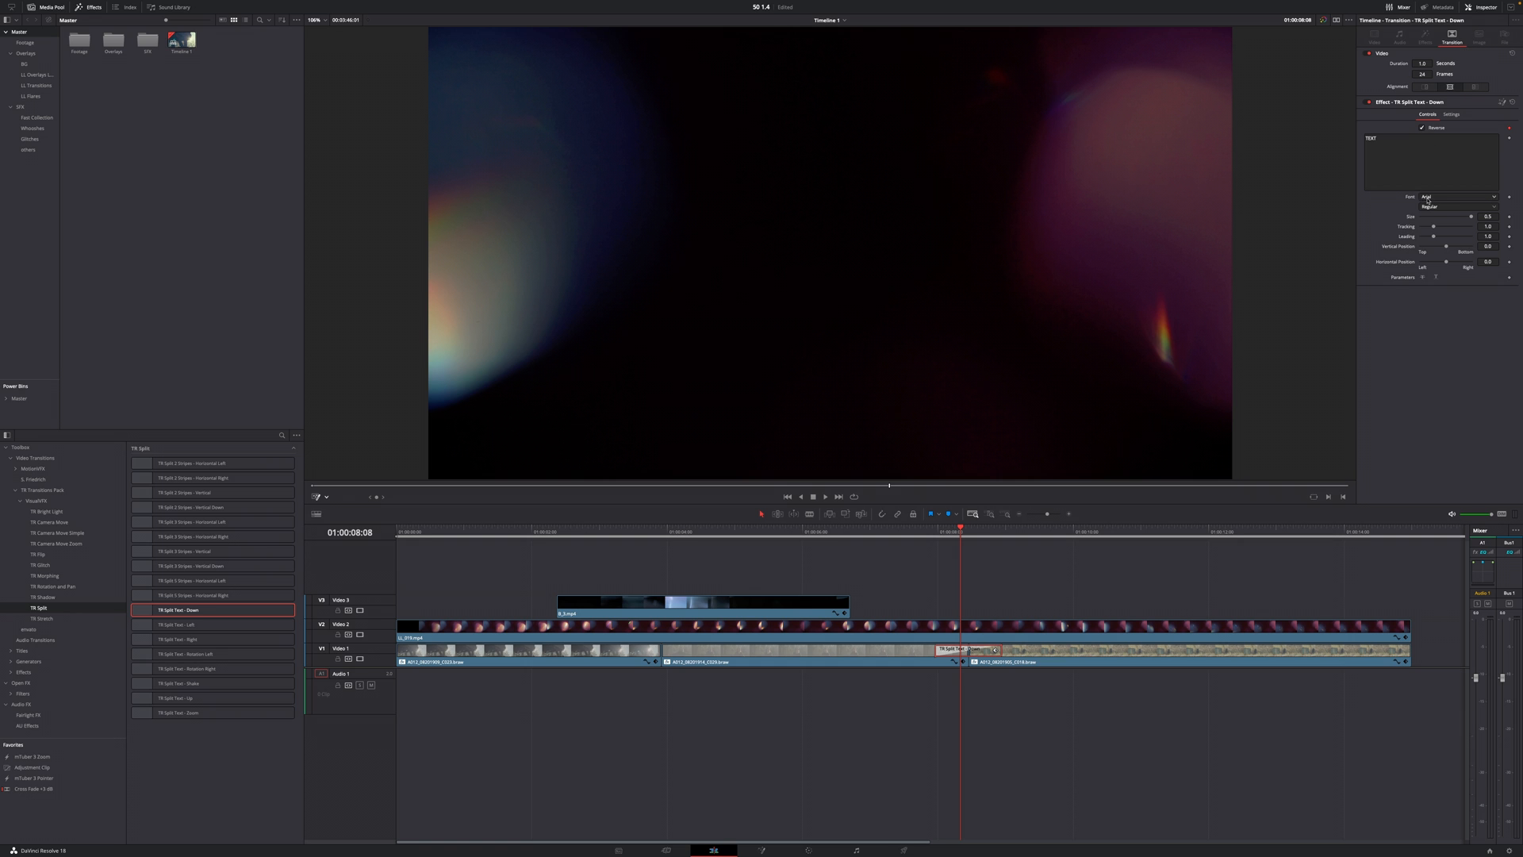
pyautogui.click(1457, 196)
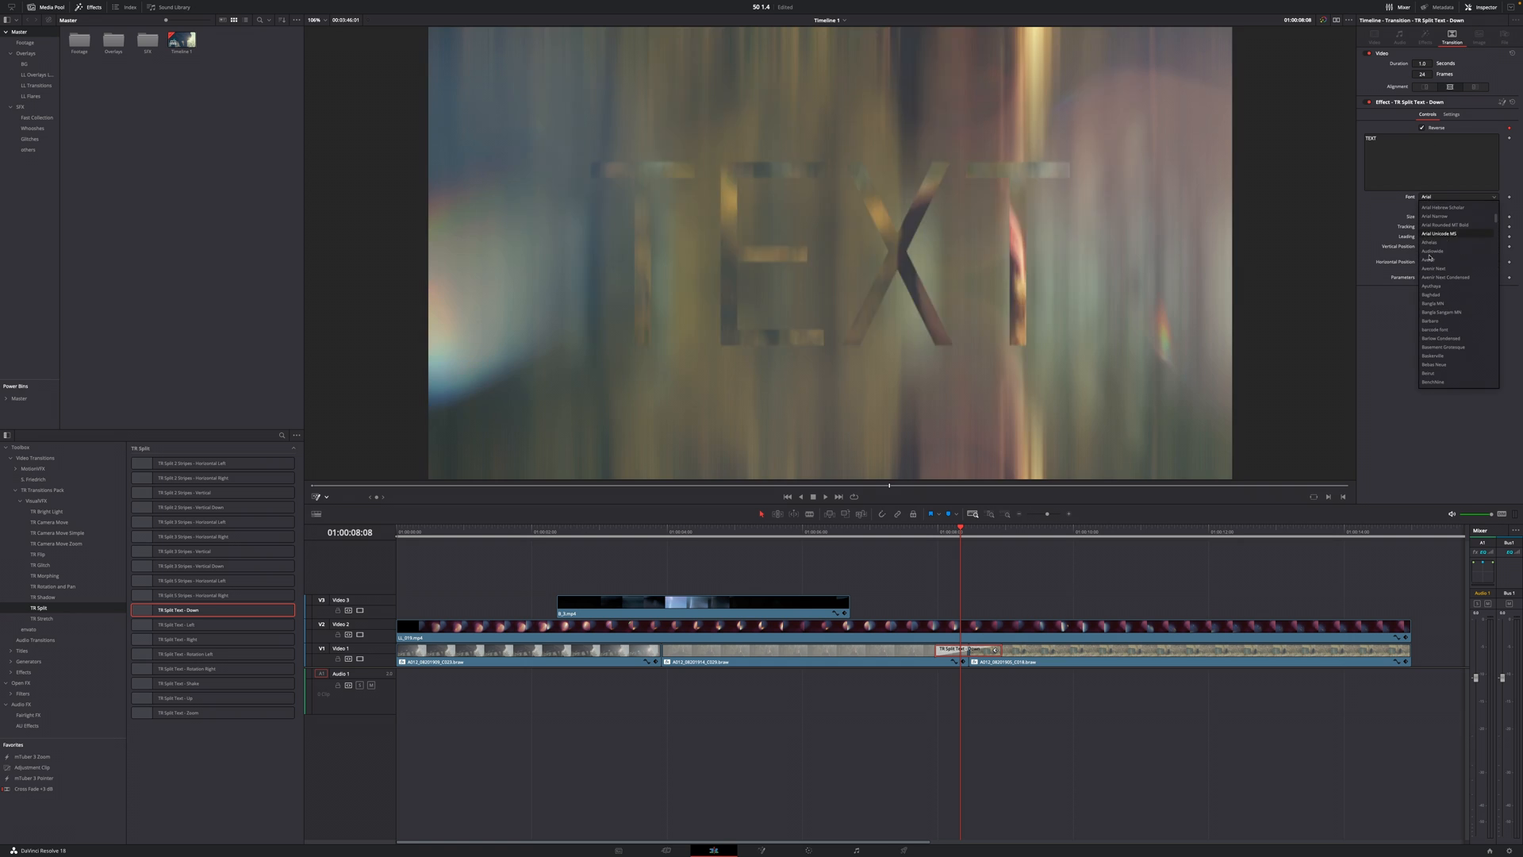
pyautogui.click(1444, 270)
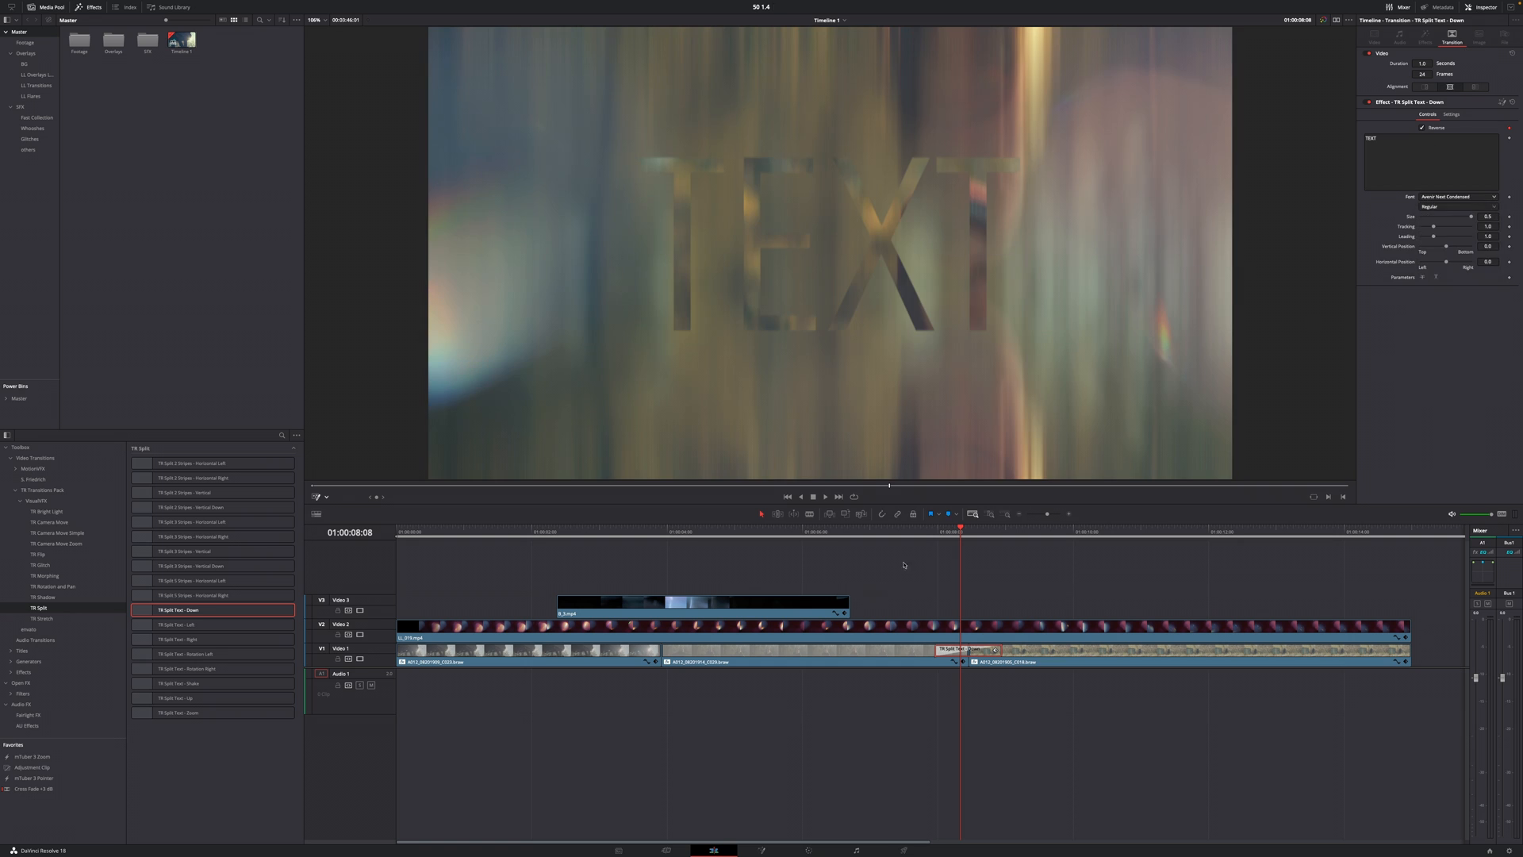
pyautogui.click(825, 496)
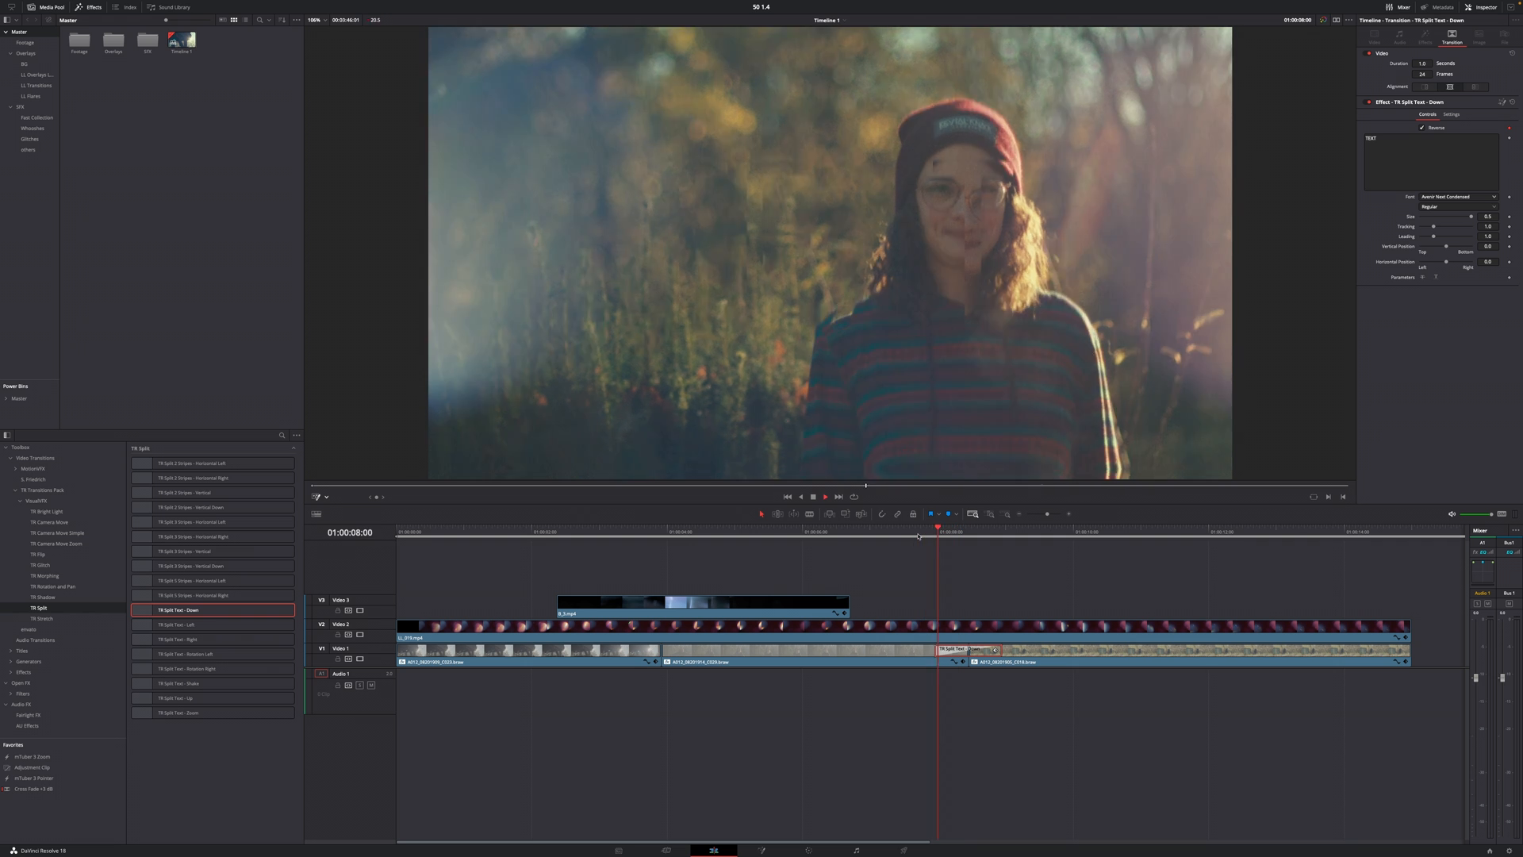